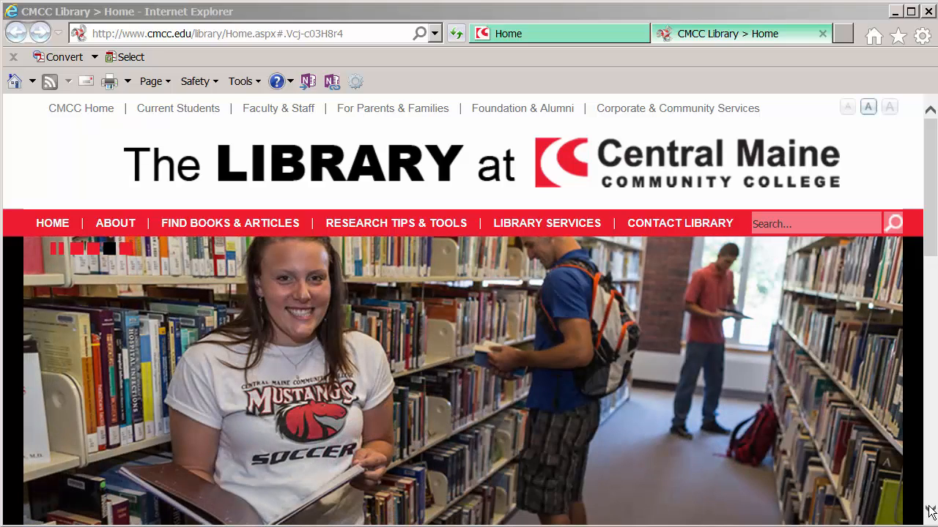
# Choose Minerva as the catalog to search and view the available search types
pyautogui.scroll(-3)
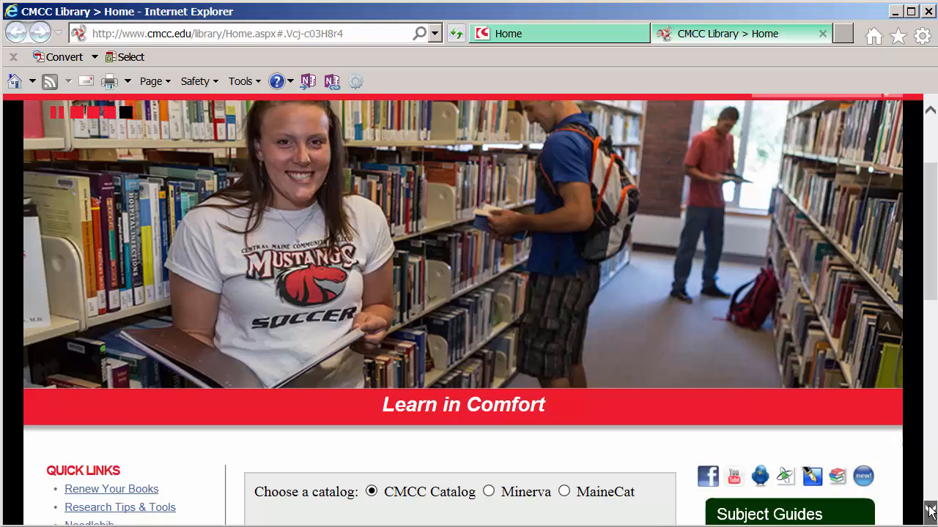
pyautogui.scroll(-3)
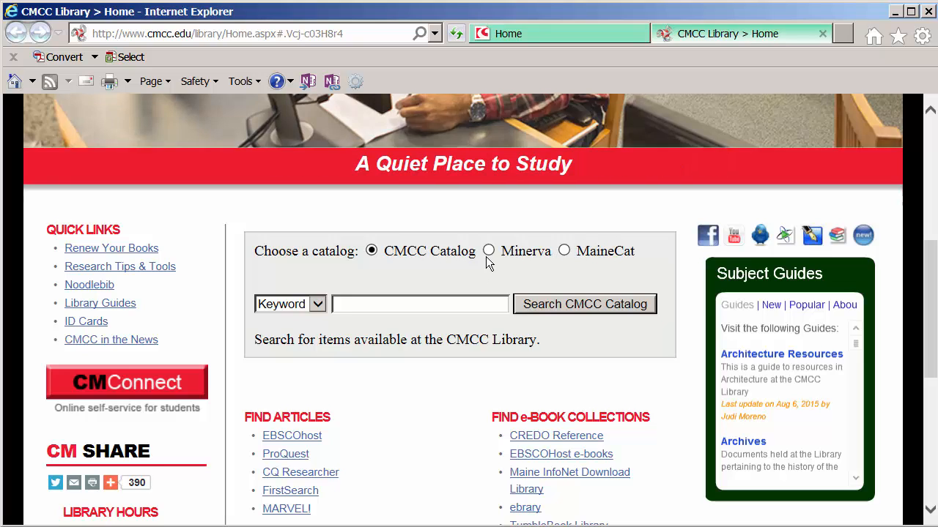
pyautogui.click(489, 250)
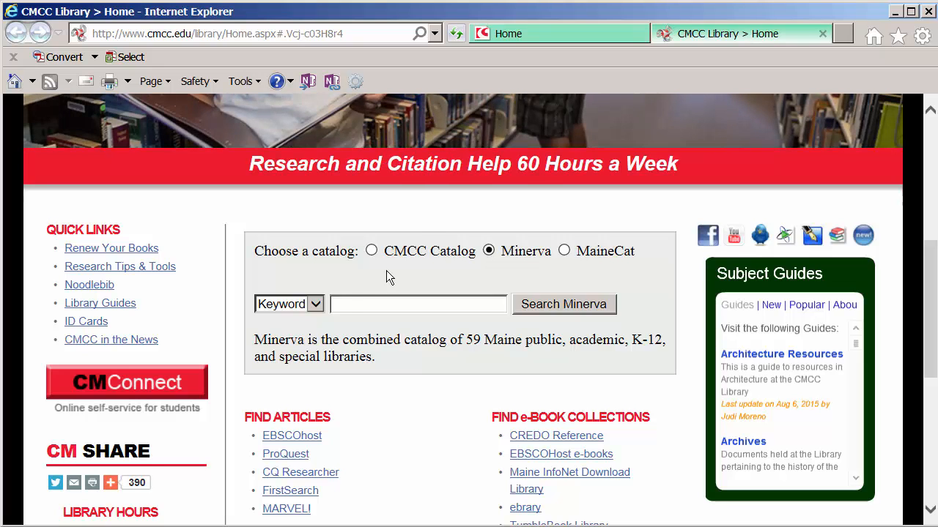
pyautogui.click(315, 303)
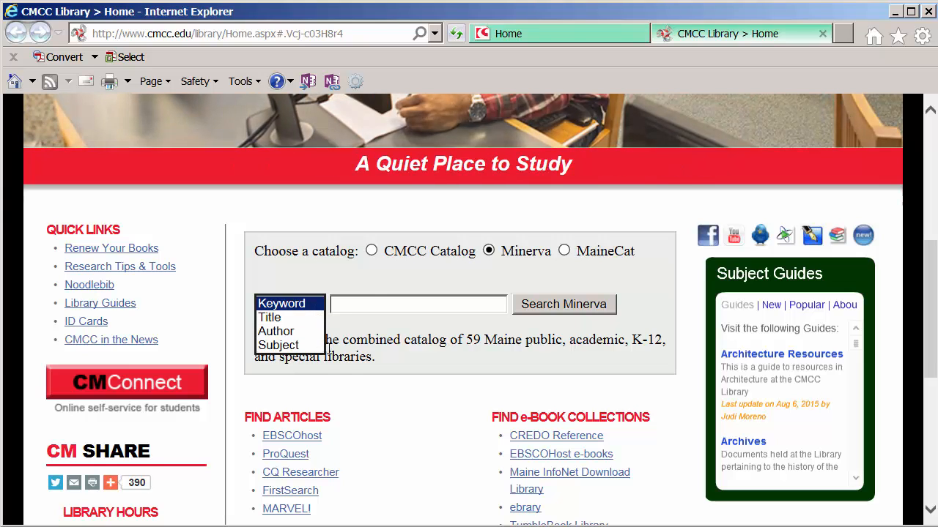
# Run a Keyword search for 'anna karenina' in the Minerva catalog
pyautogui.click(288, 303)
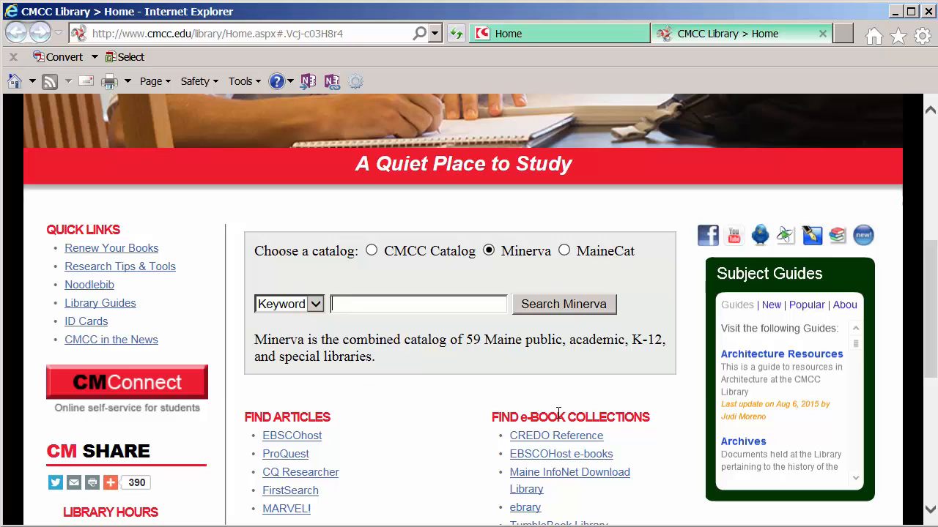
pyautogui.write('an')
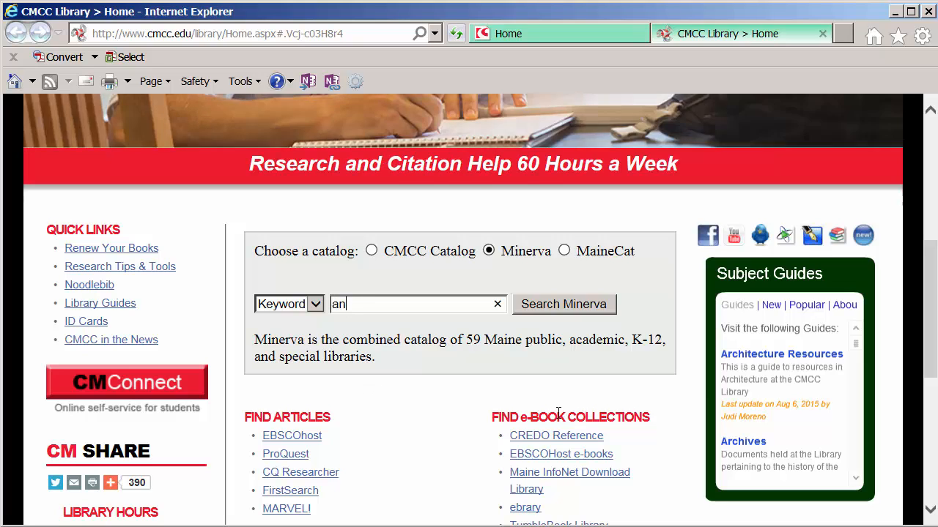
pyautogui.write('anna kar')
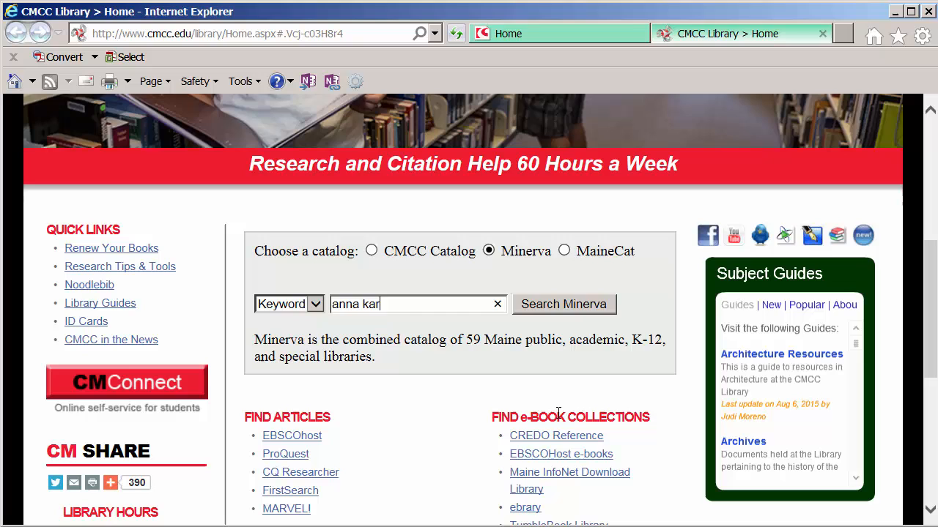
pyautogui.write('enina')
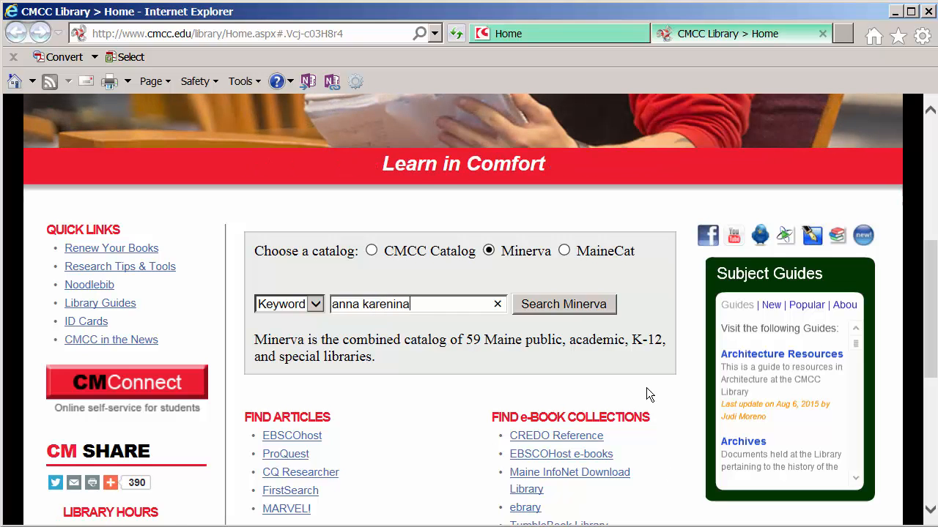
pyautogui.click(563, 304)
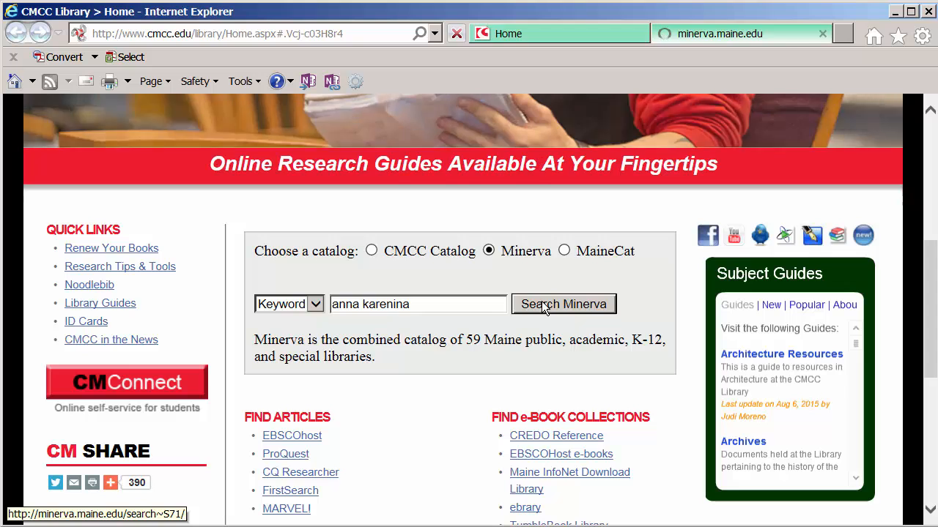
# Browse the 86 Minerva results for 'anna karenina', beginning with the streaming video
pyautogui.click(563, 304)
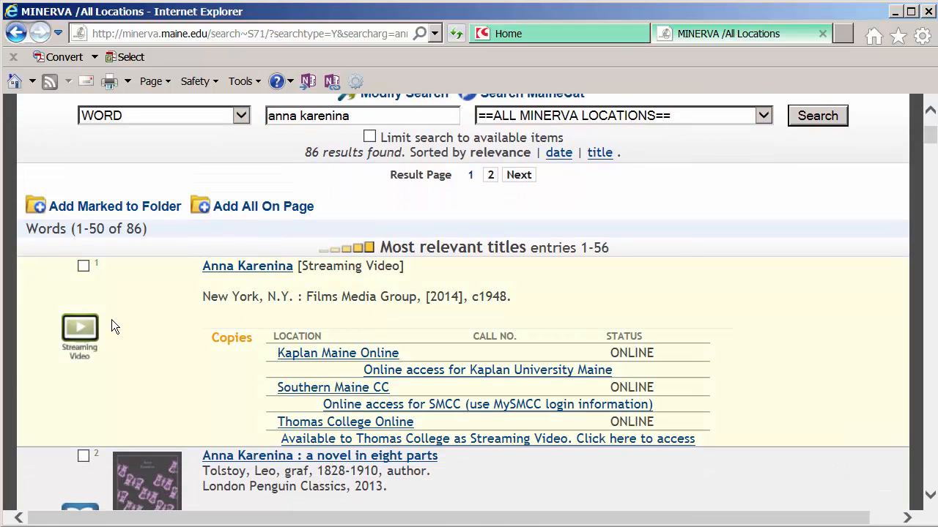
pyautogui.moveTo(120, 352)
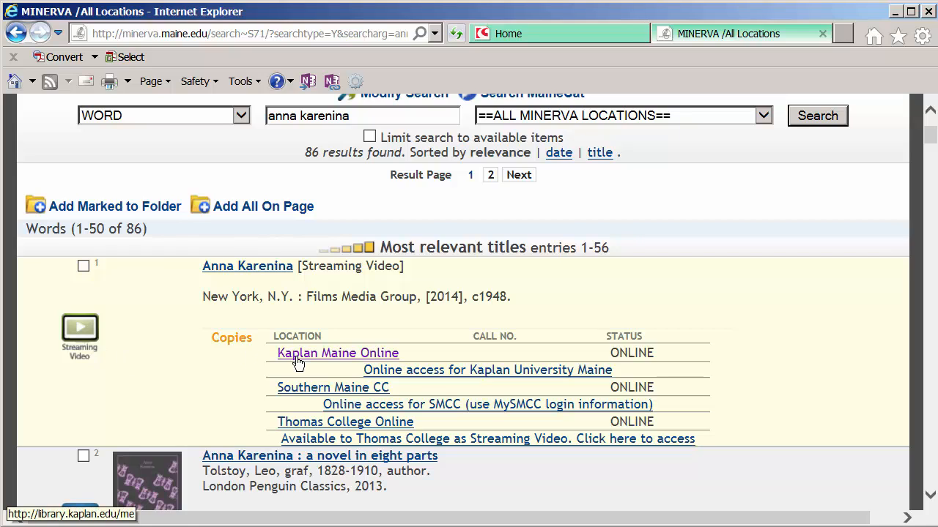
pyautogui.moveTo(659, 351)
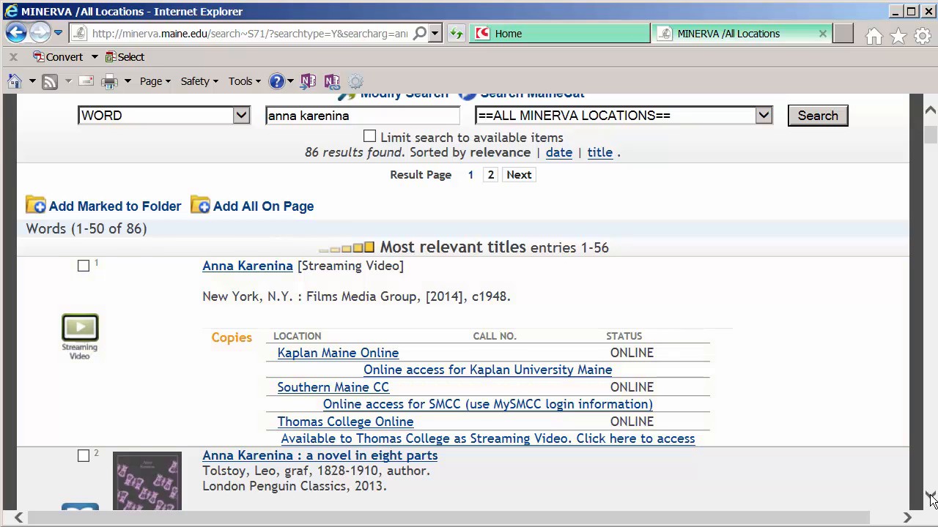
pyautogui.scroll(-3)
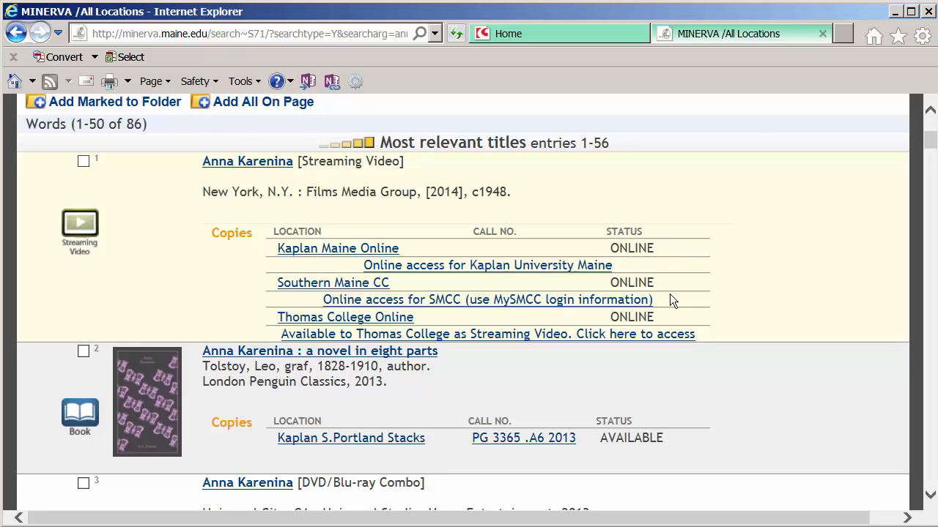
pyautogui.moveTo(176, 226)
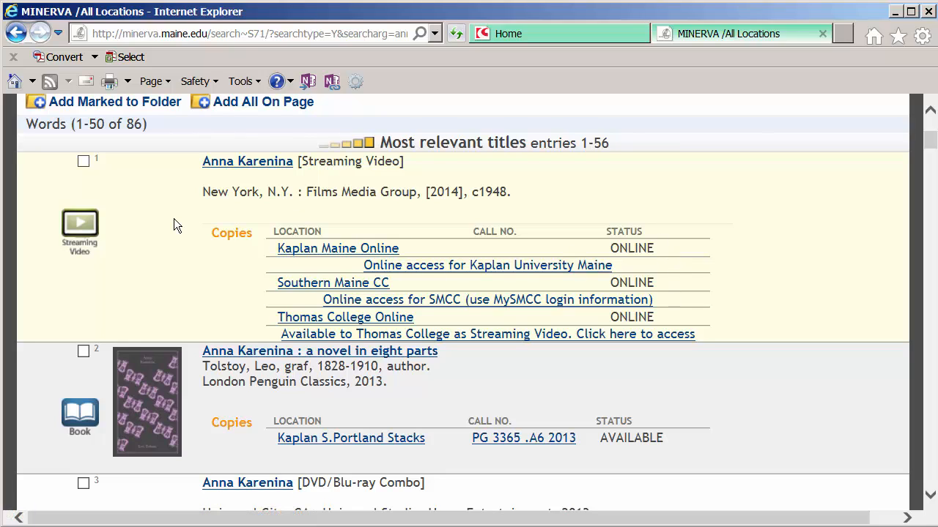
pyautogui.moveTo(486, 334)
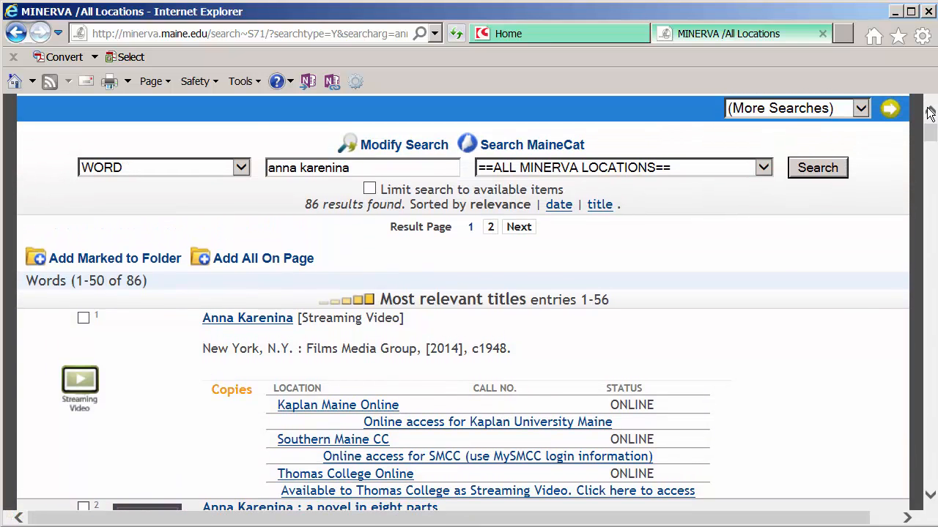
# Limit the anna karenina results to available items and rerun the search
pyautogui.click(369, 189)
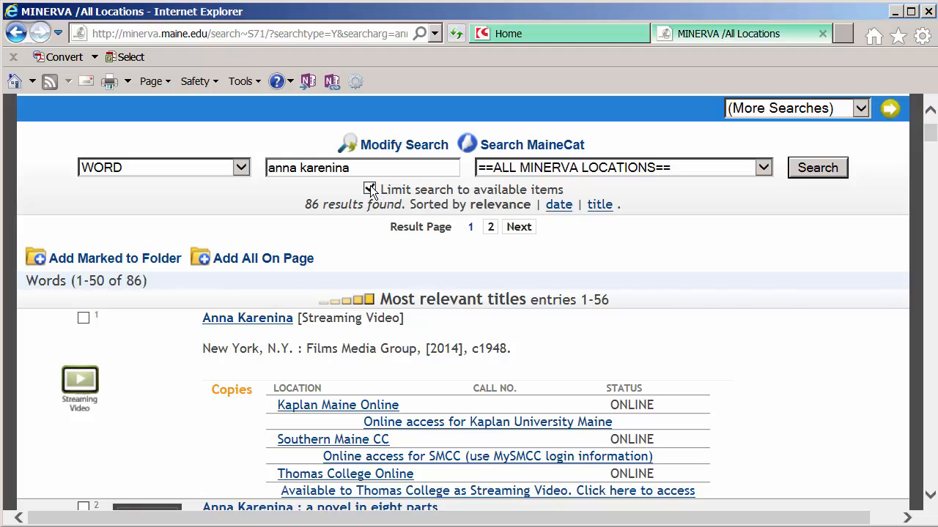
pyautogui.click(818, 167)
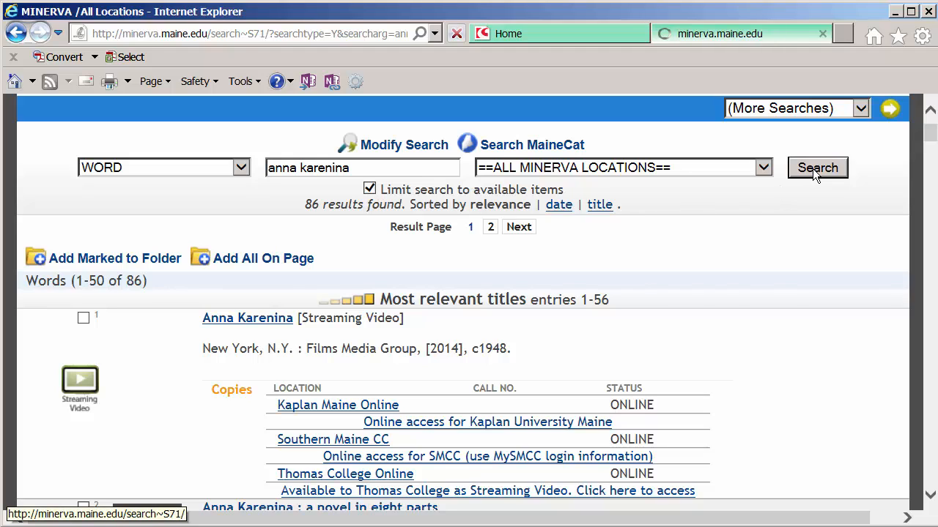
pyautogui.click(818, 167)
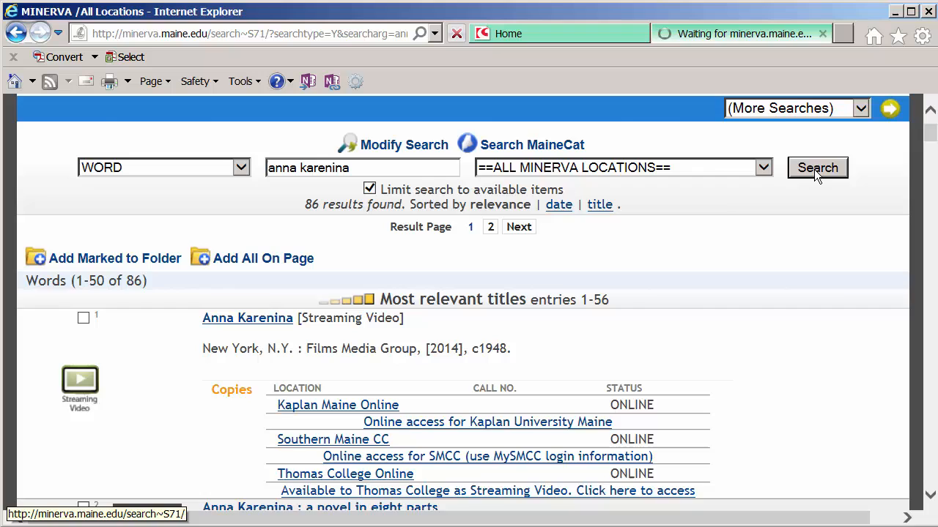
pyautogui.click(817, 167)
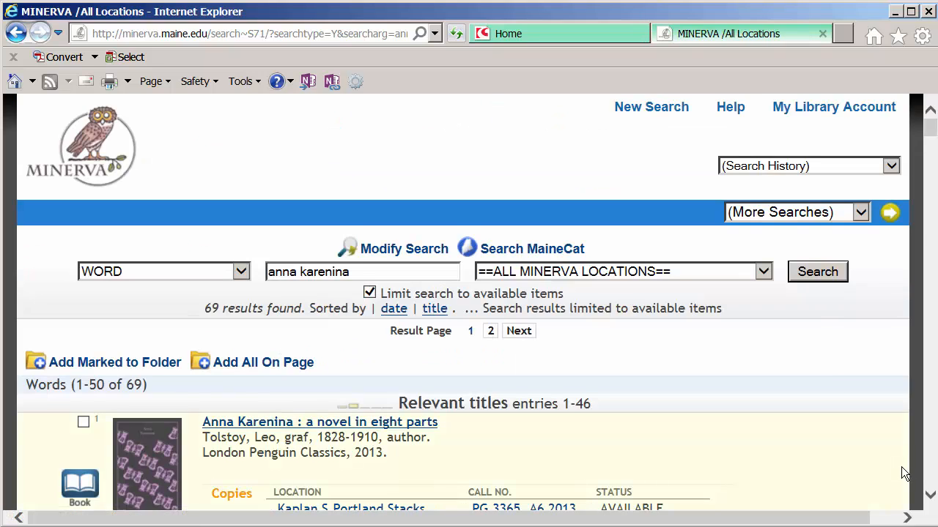
# Browse down the available Anna Karenina results to the 2005 DVD entry
pyautogui.scroll(-3)
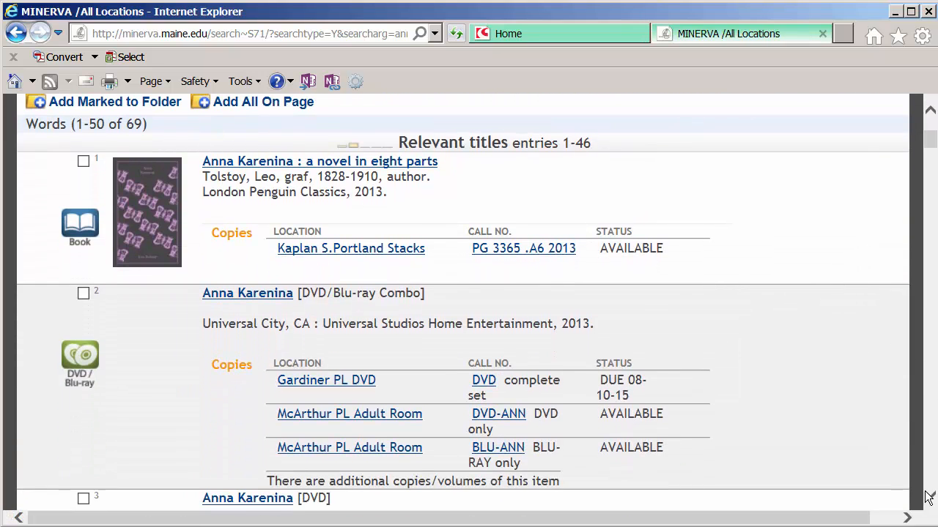
pyautogui.scroll(-3)
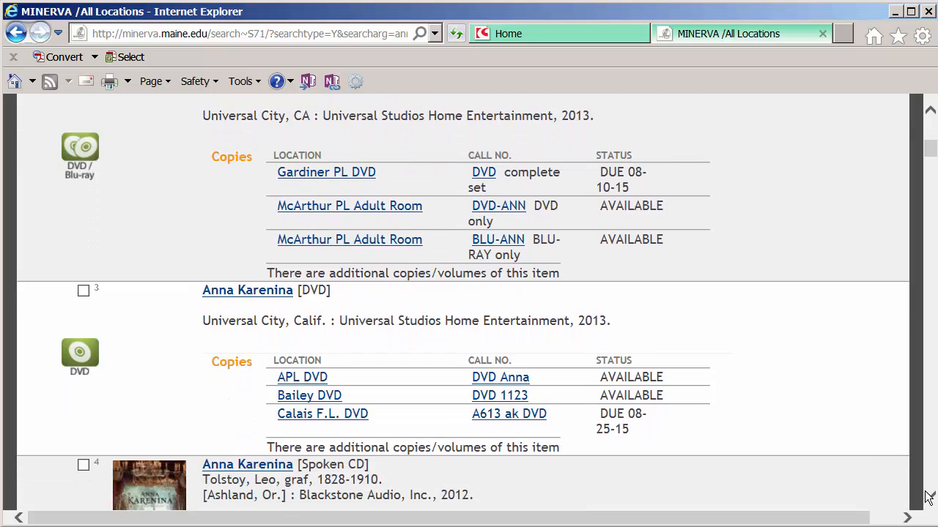
pyautogui.scroll(-3)
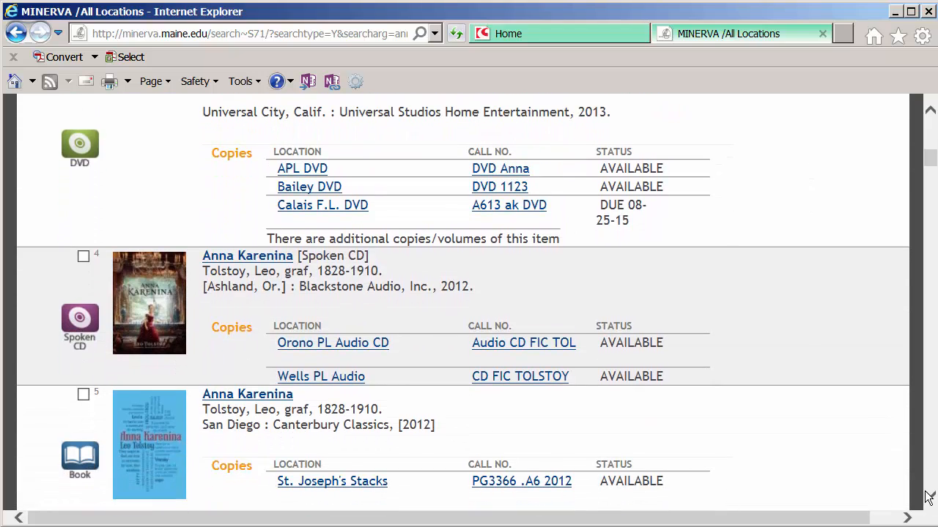
pyautogui.scroll(-3)
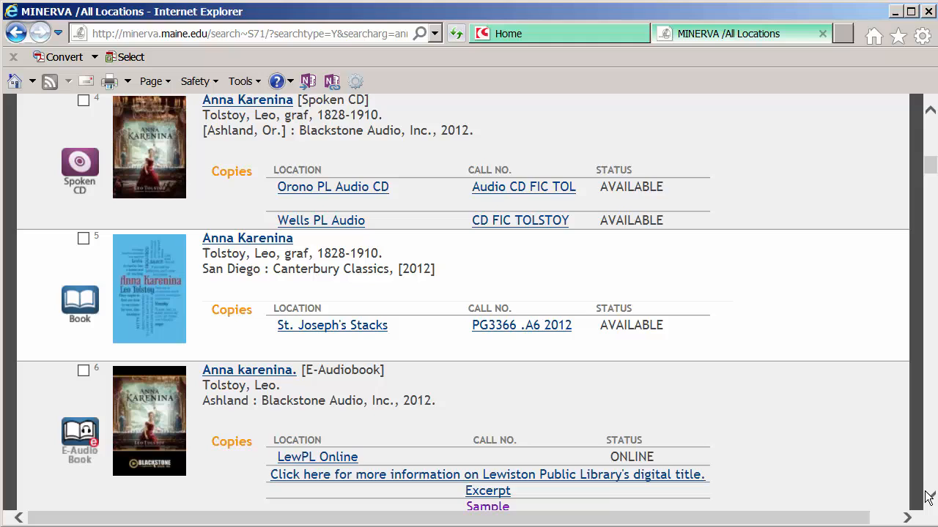
pyautogui.scroll(-3)
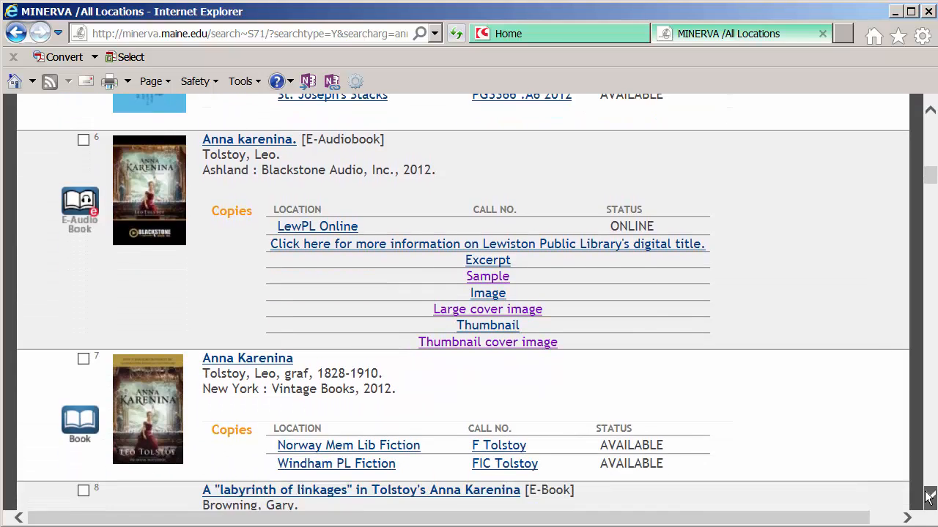
pyautogui.scroll(-3)
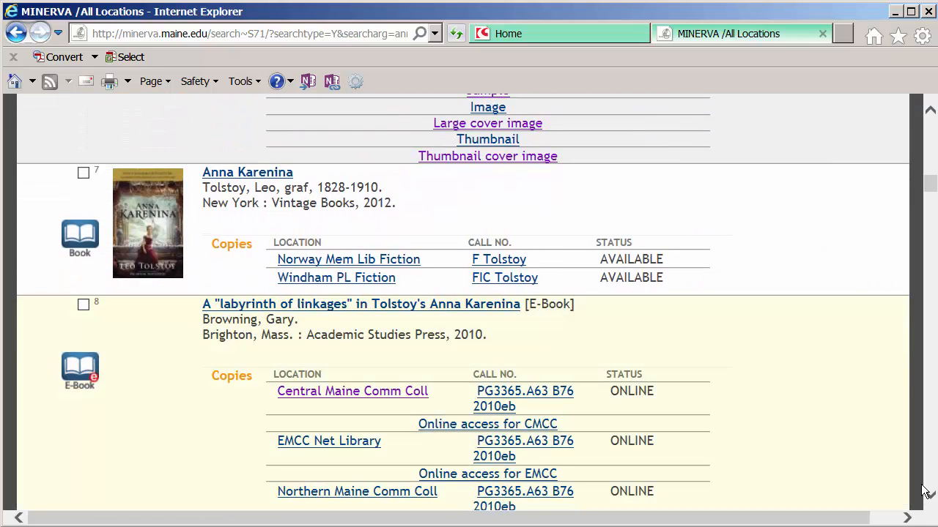
pyautogui.scroll(-3)
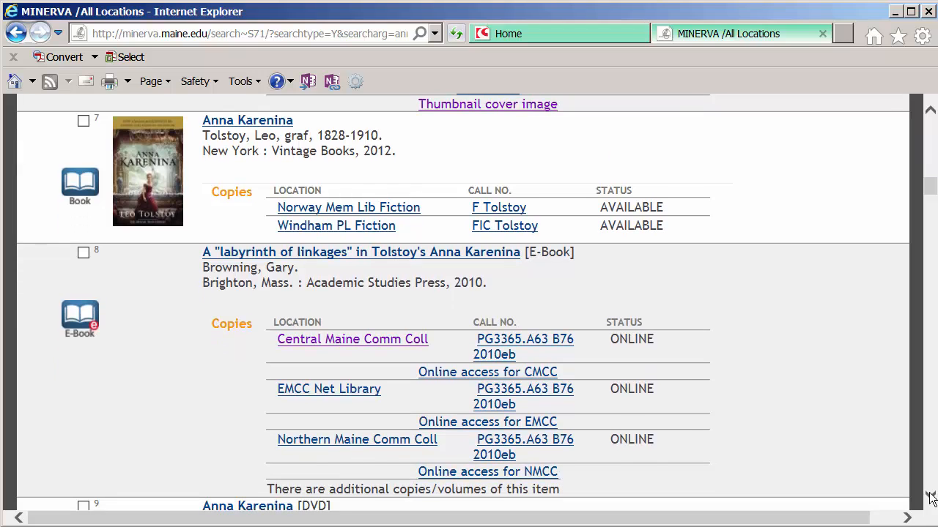
pyautogui.scroll(-3)
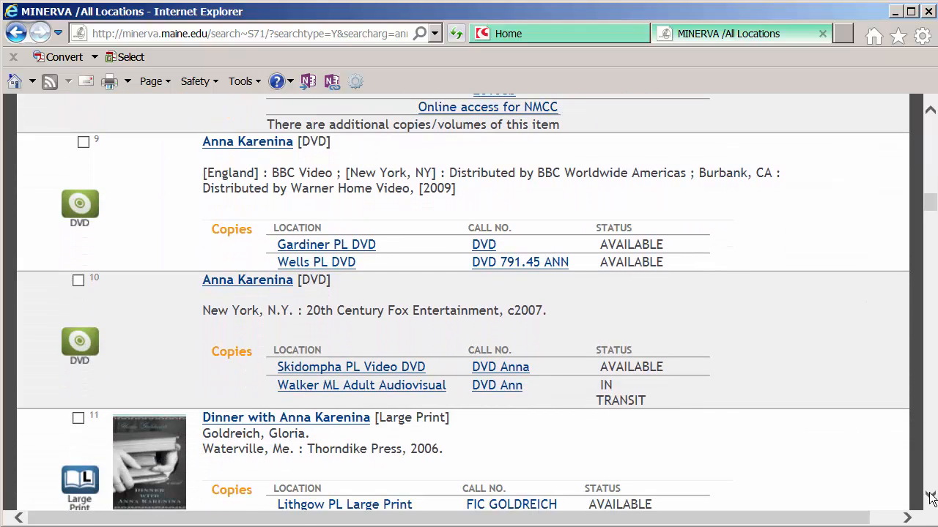
pyautogui.scroll(-3)
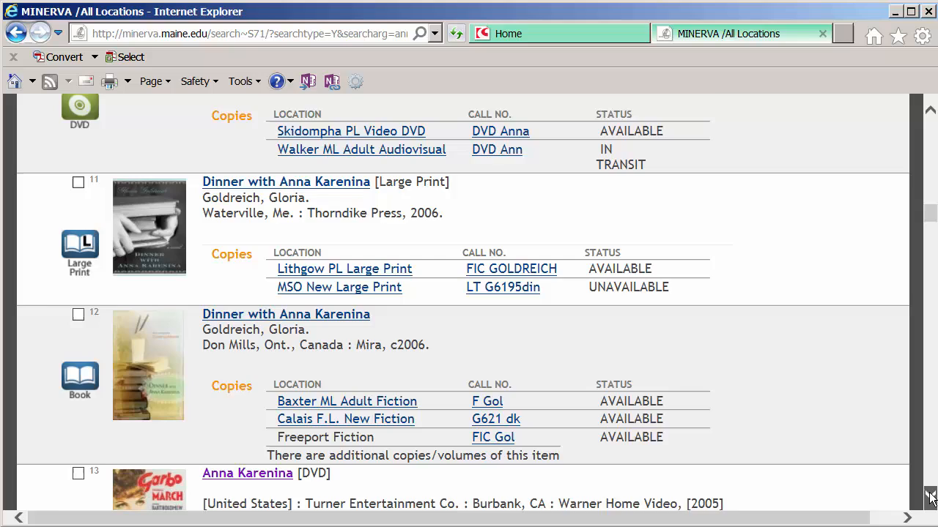
pyautogui.scroll(-3)
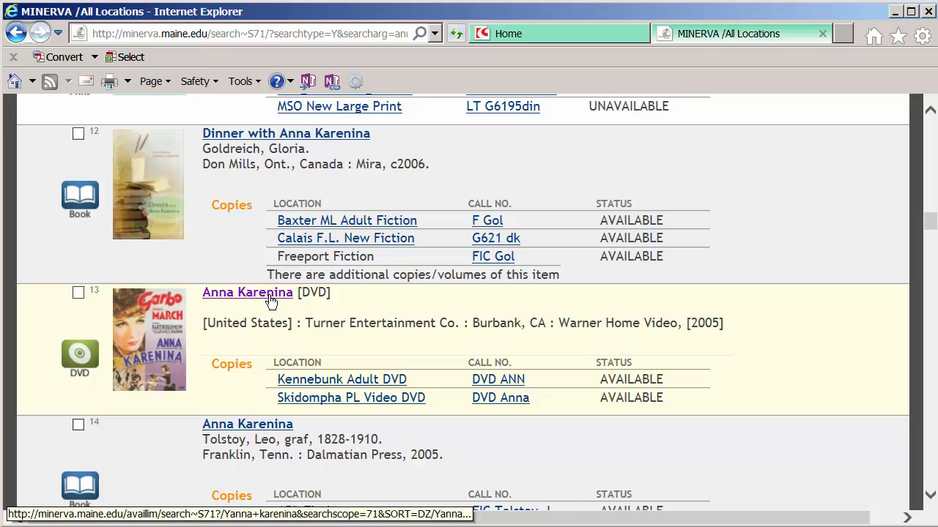
# View the full record for the 2005 Anna Karenina DVD, including notes, cast and subjects
pyautogui.click(246, 293)
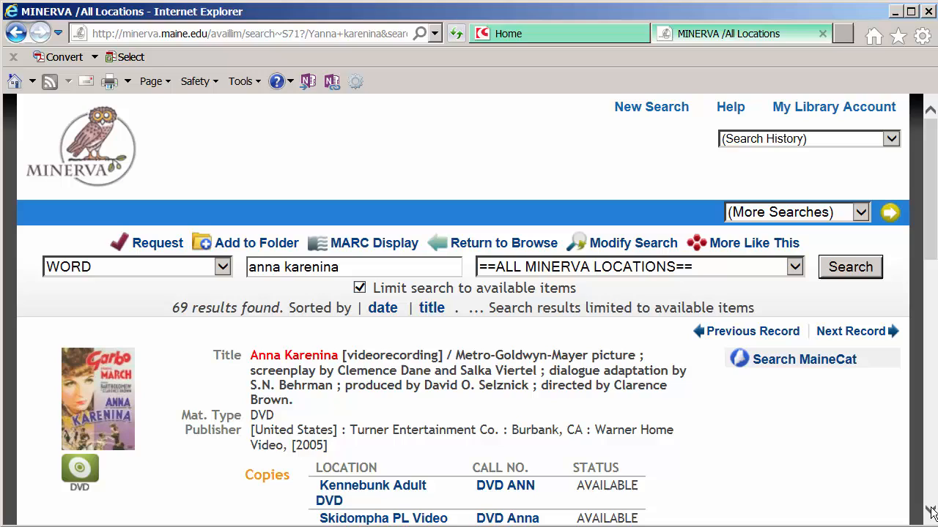
pyautogui.scroll(-3)
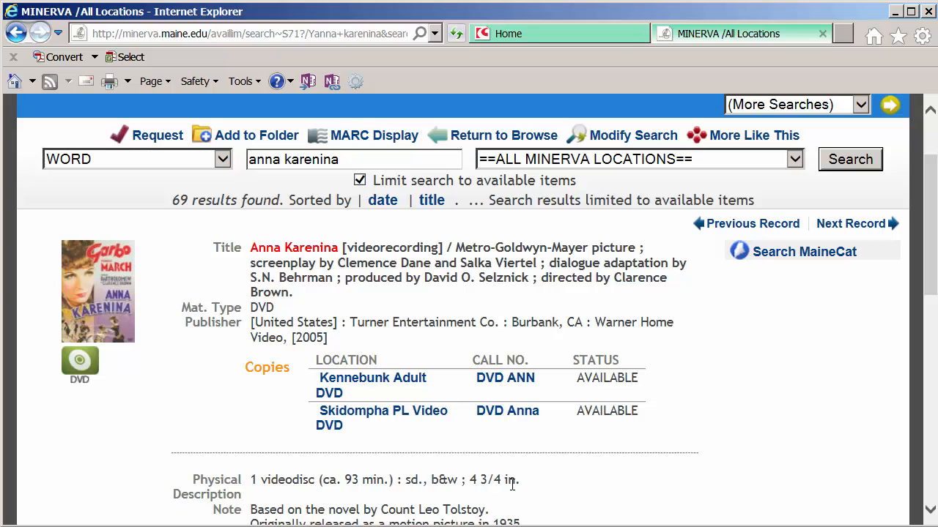
pyautogui.scroll(-3)
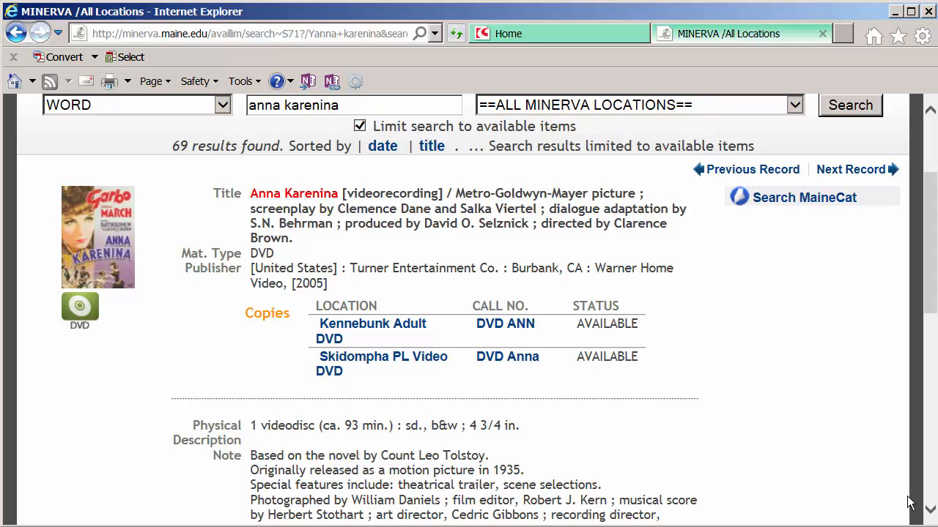
pyautogui.scroll(-3)
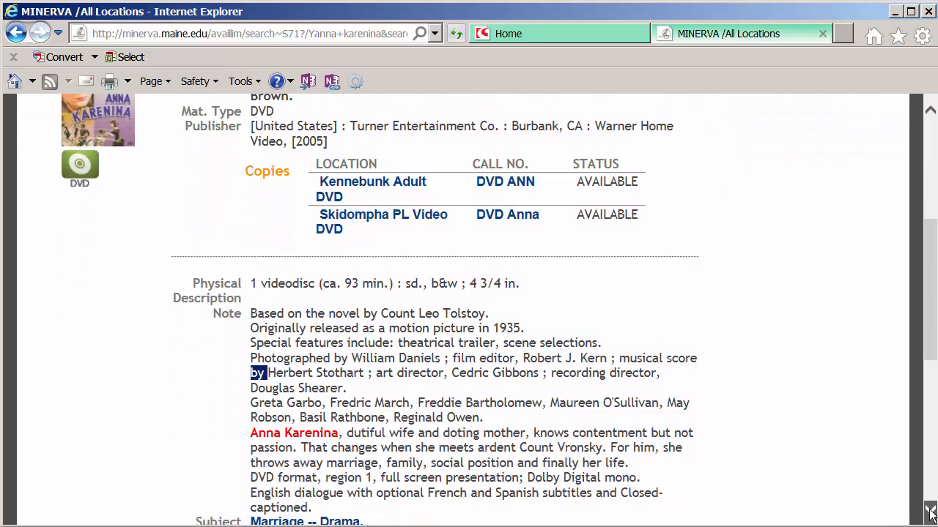
pyautogui.scroll(-3)
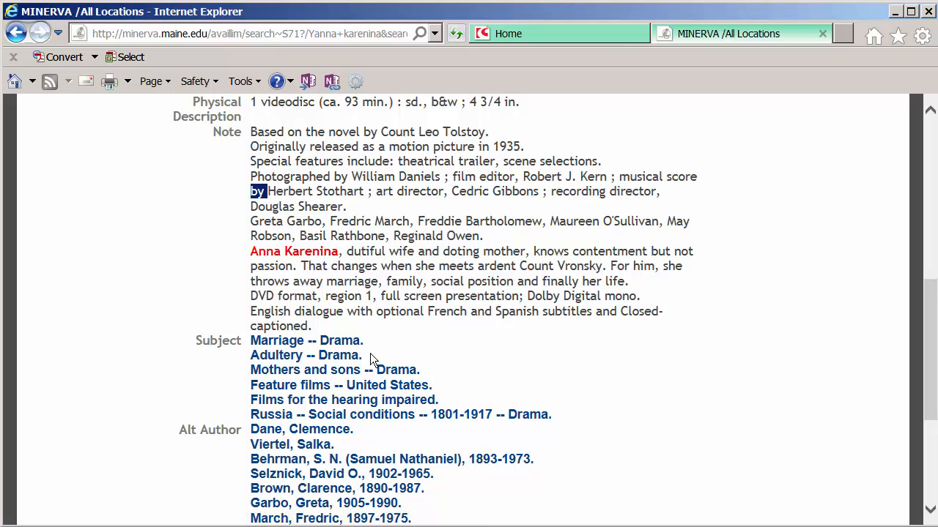
pyautogui.moveTo(897, 244)
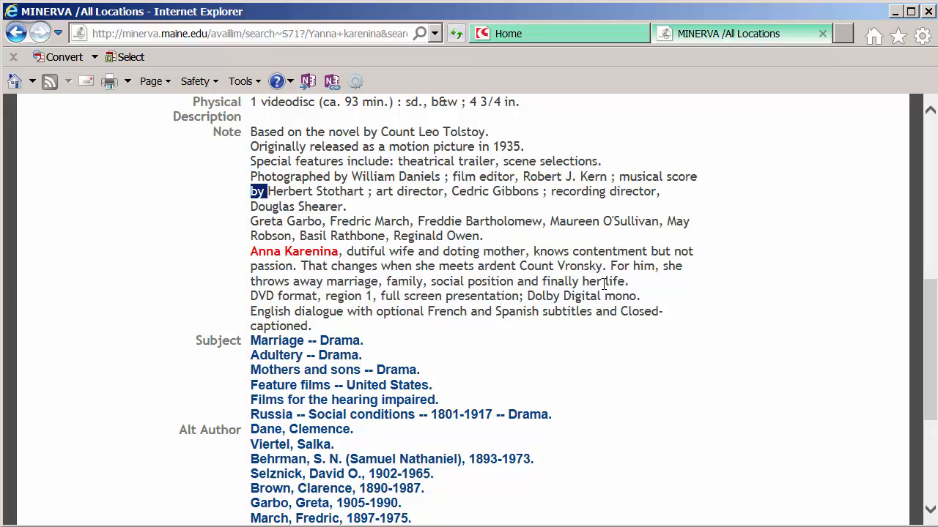
pyautogui.moveTo(504, 264)
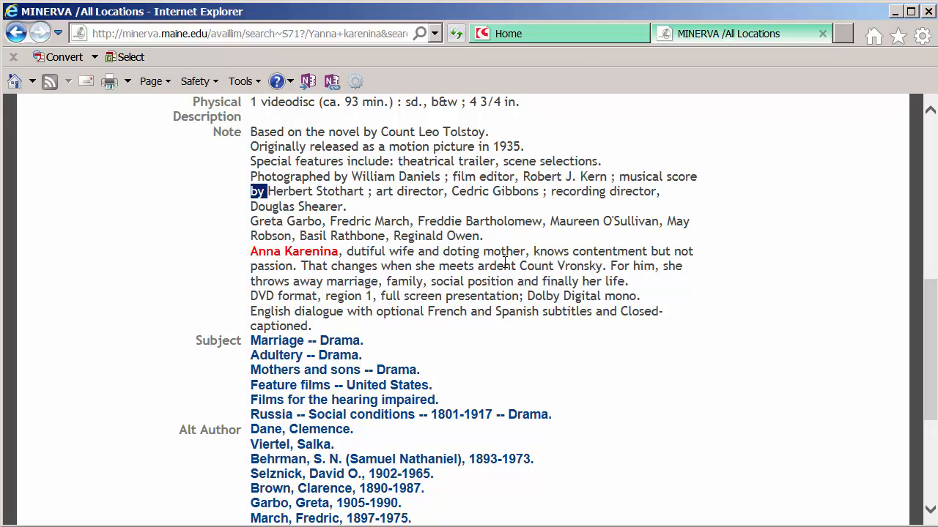
pyautogui.moveTo(506, 271)
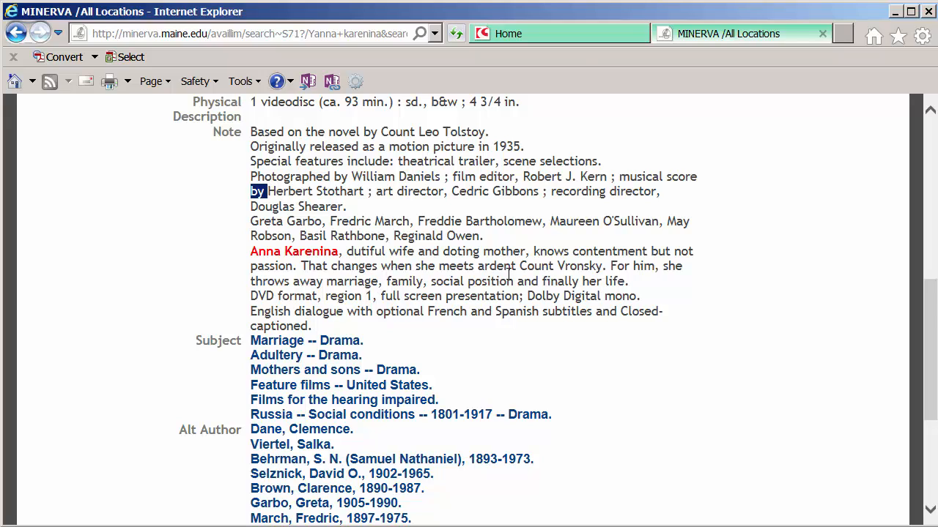
pyautogui.moveTo(580, 267)
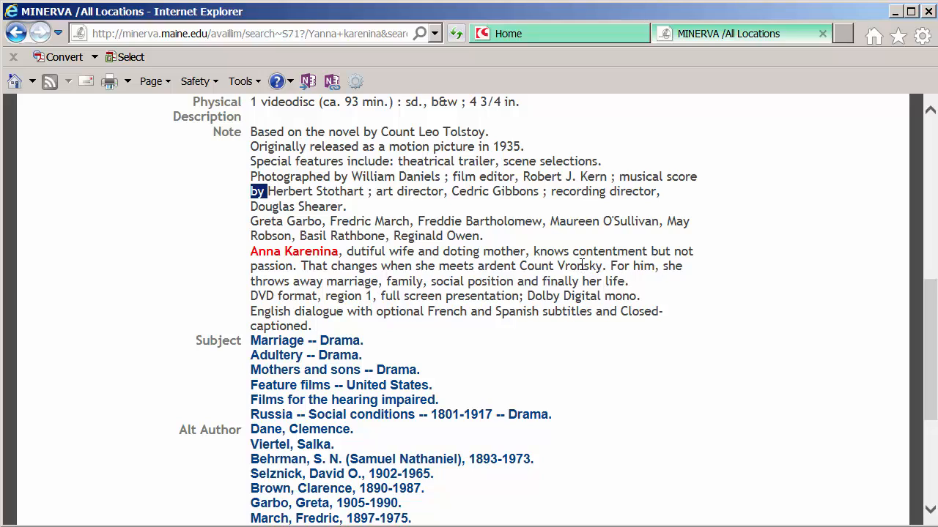
pyautogui.moveTo(504, 281)
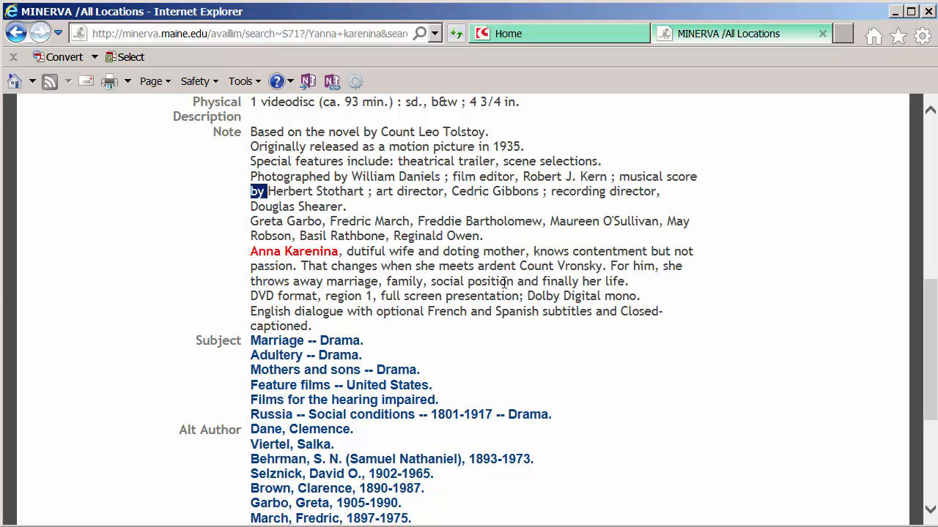
pyautogui.moveTo(621, 281)
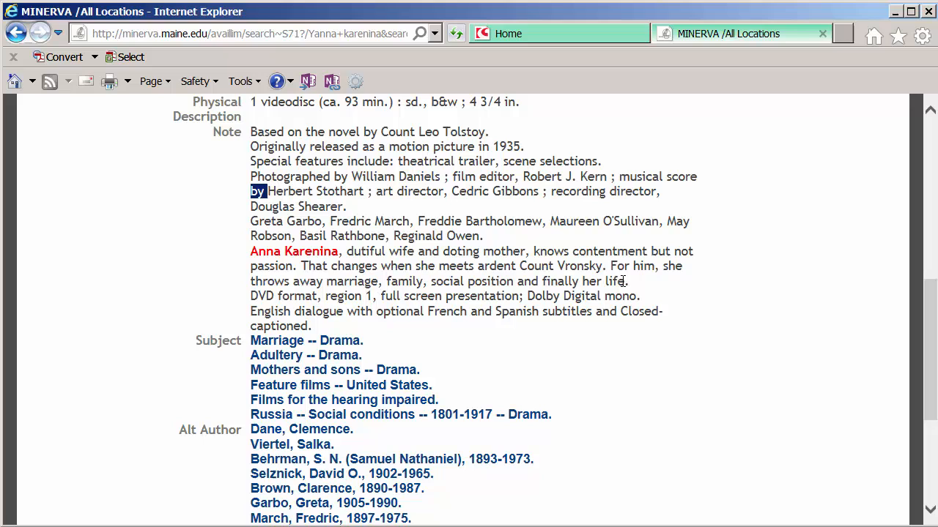
pyautogui.moveTo(935, 302)
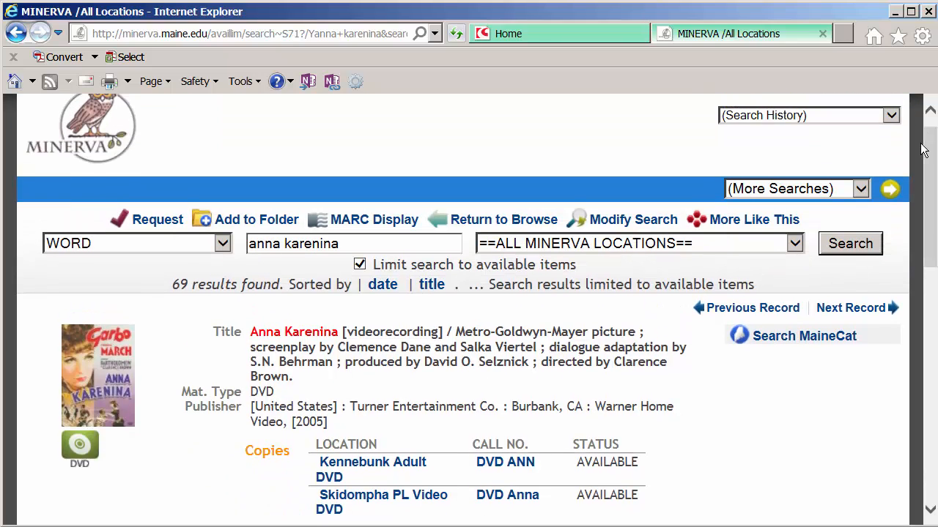
pyautogui.moveTo(156, 220)
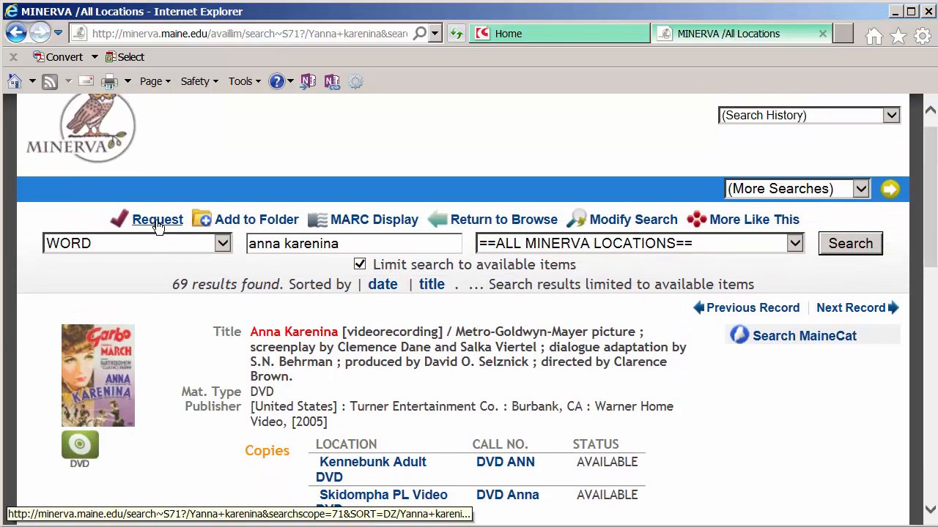
# Request the DVD, entering the name 'judi' and moving to the patron barcode field
pyautogui.click(157, 220)
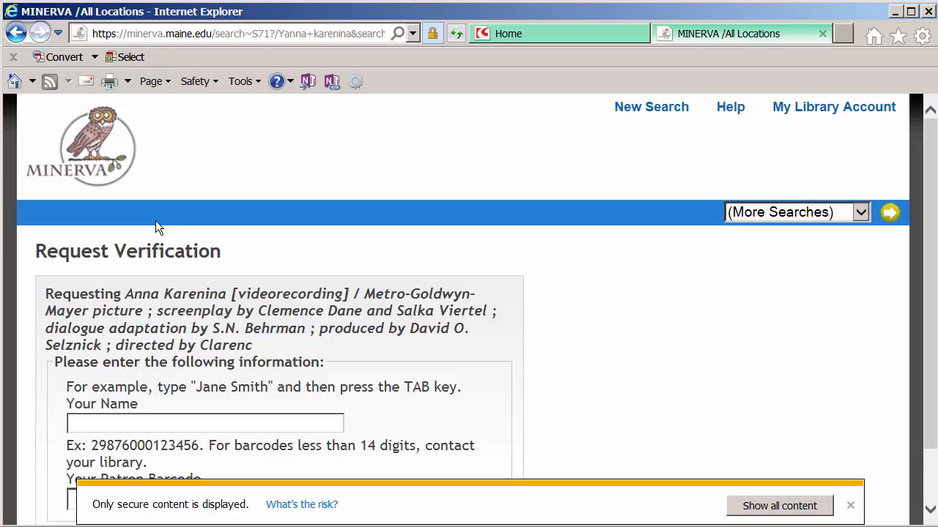
pyautogui.click(850, 505)
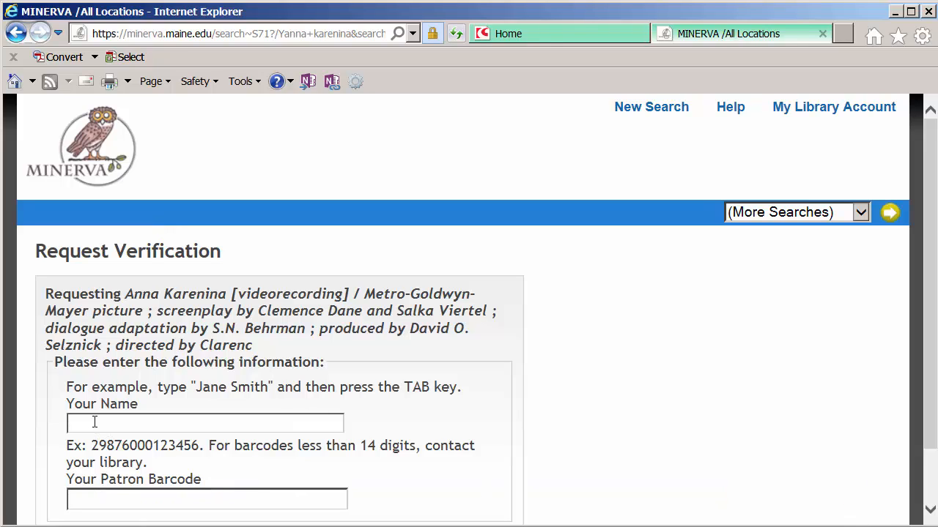
pyautogui.write('judi')
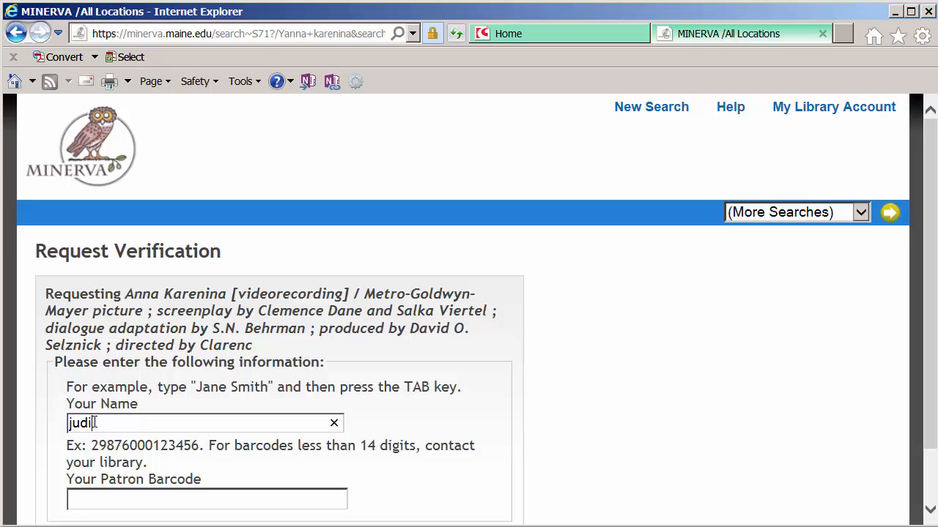
pyautogui.click(207, 498)
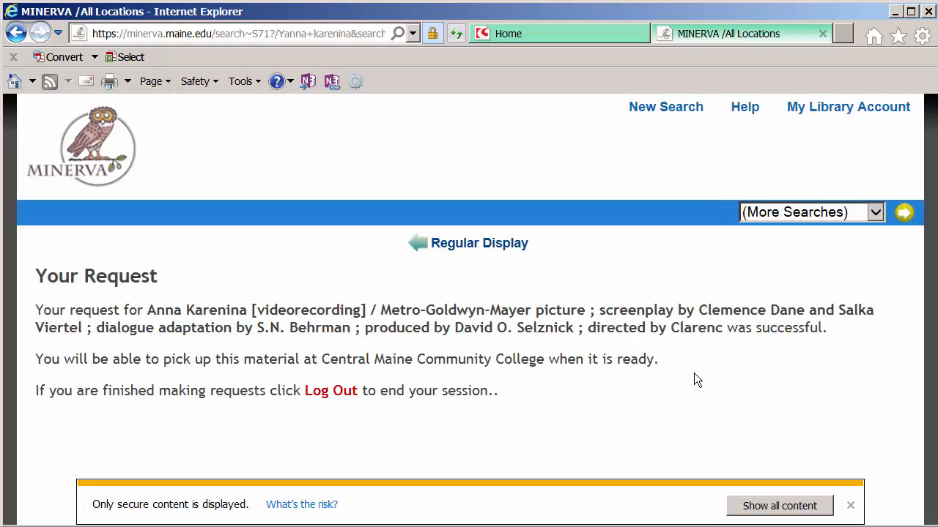
pyautogui.moveTo(803, 325)
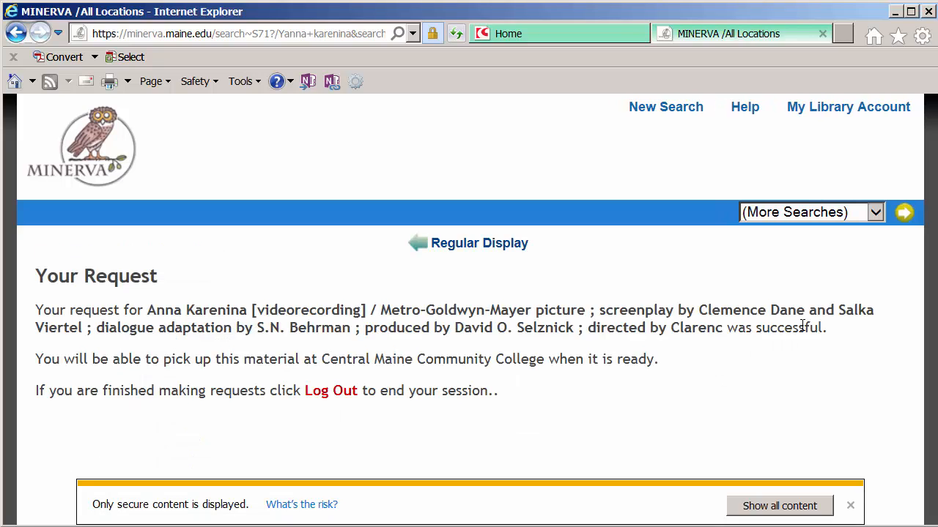
pyautogui.moveTo(524, 381)
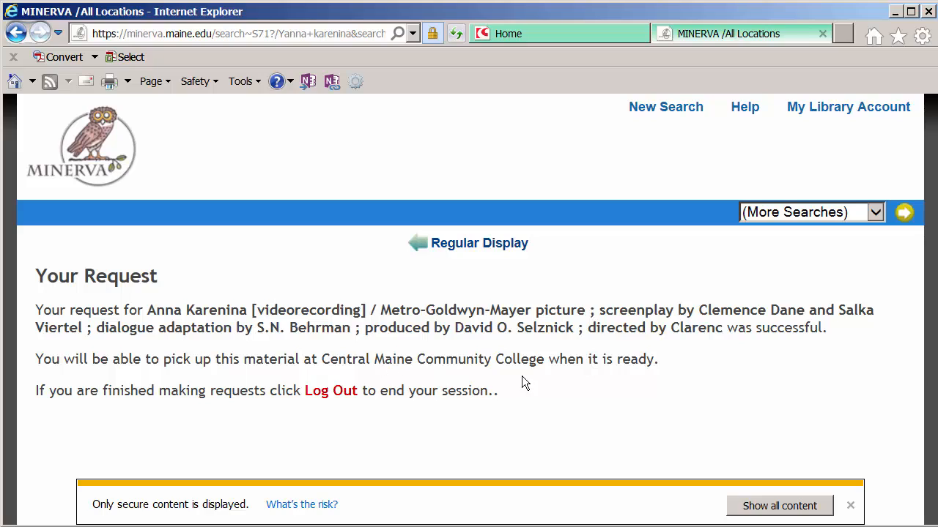
pyautogui.moveTo(571, 379)
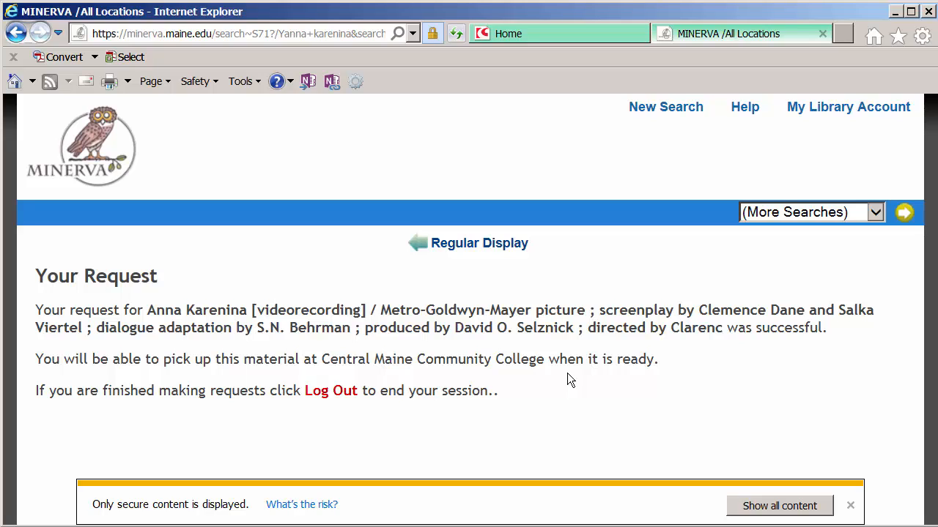
# Return from the request confirmation to the Anna Karenina DVD record
pyautogui.click(850, 505)
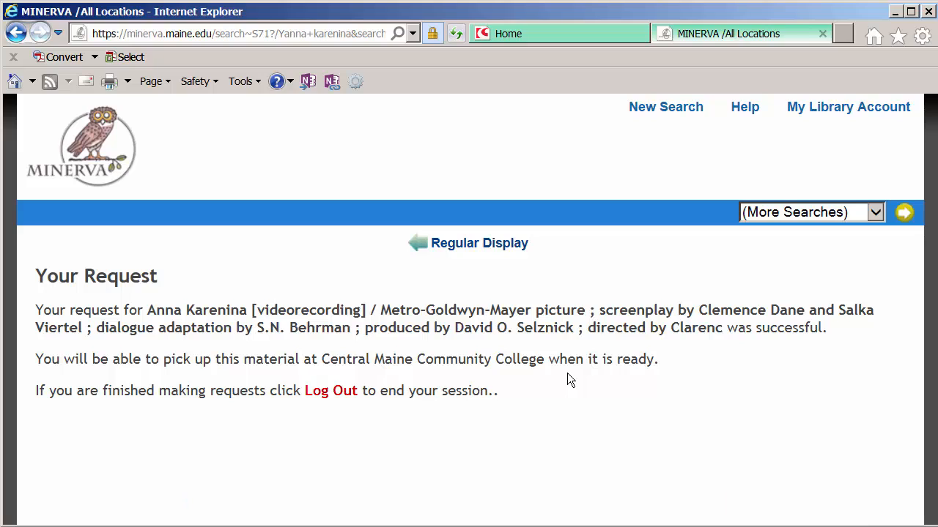
pyautogui.moveTo(858, 460)
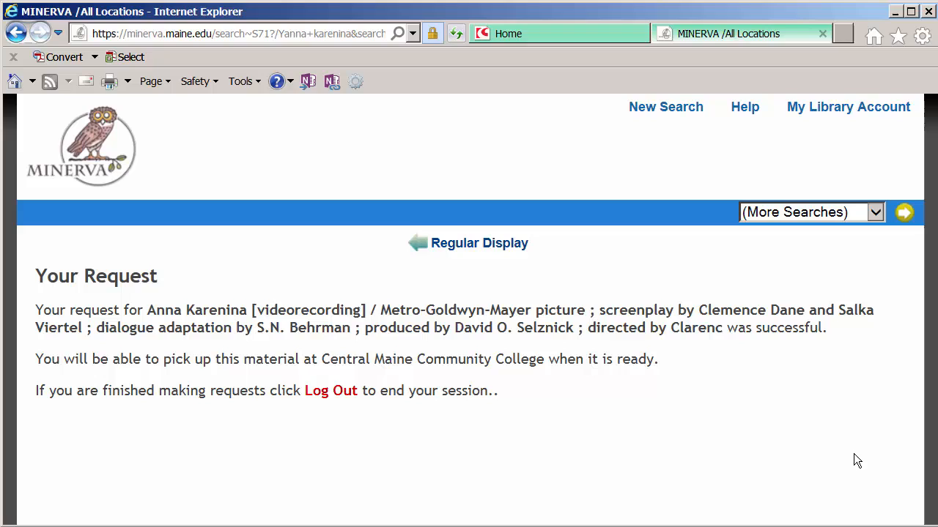
pyautogui.moveTo(835, 460)
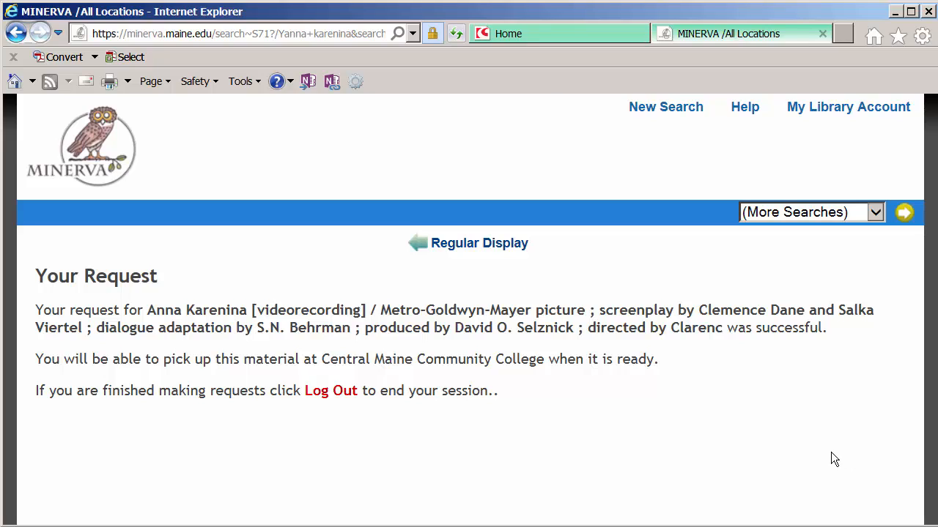
pyautogui.moveTo(832, 454)
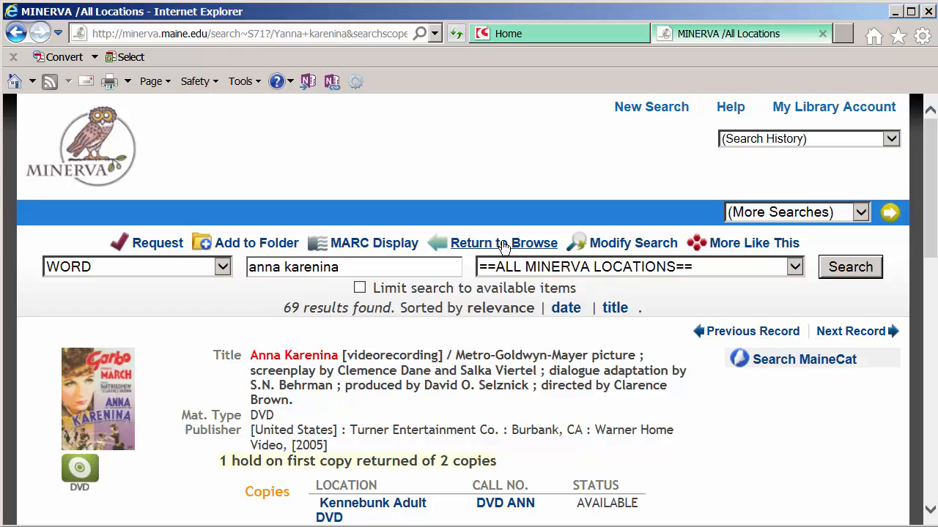
pyautogui.moveTo(764, 389)
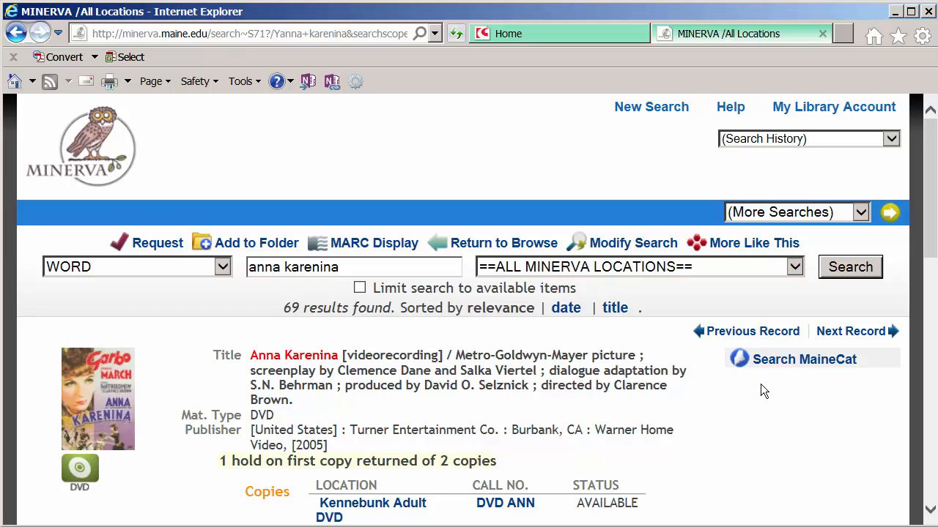
pyautogui.moveTo(803, 359)
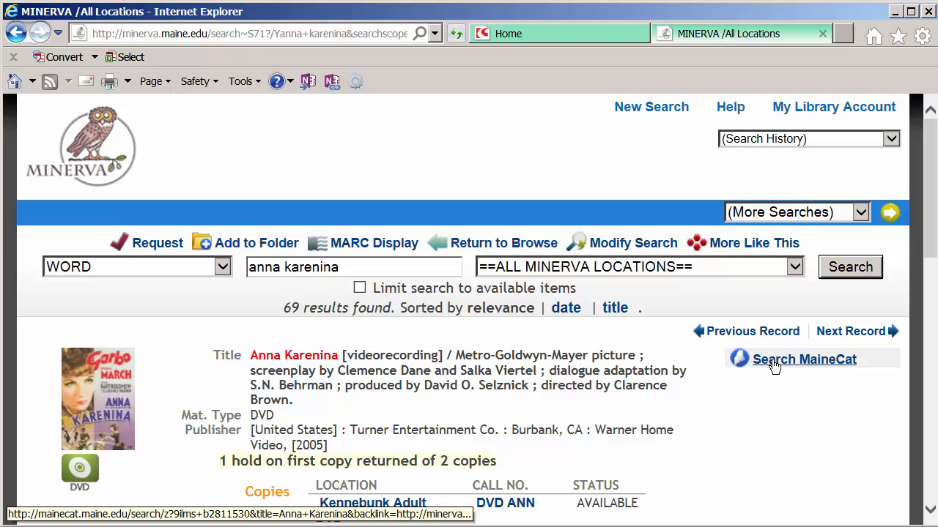
# Look up the Anna Karenina DVD in MaineCat and review the four holding libraries
pyautogui.click(804, 359)
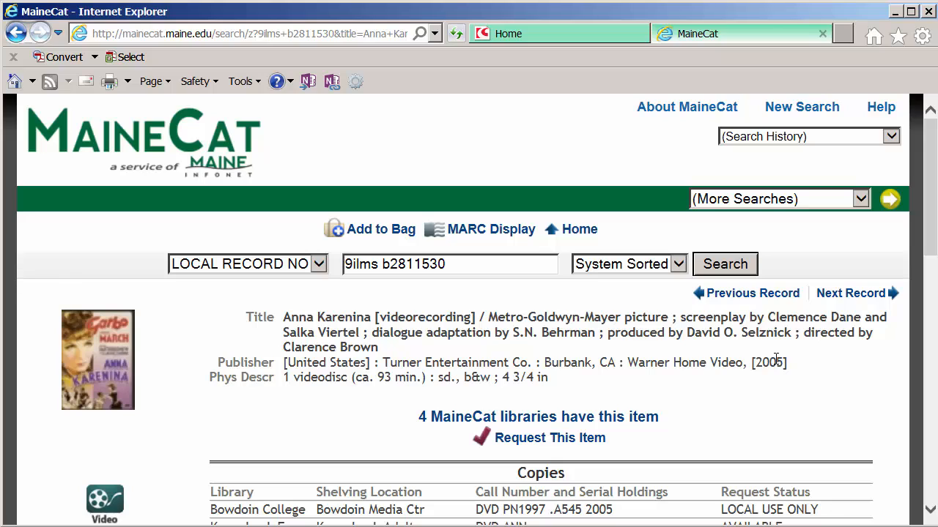
pyautogui.moveTo(443, 359)
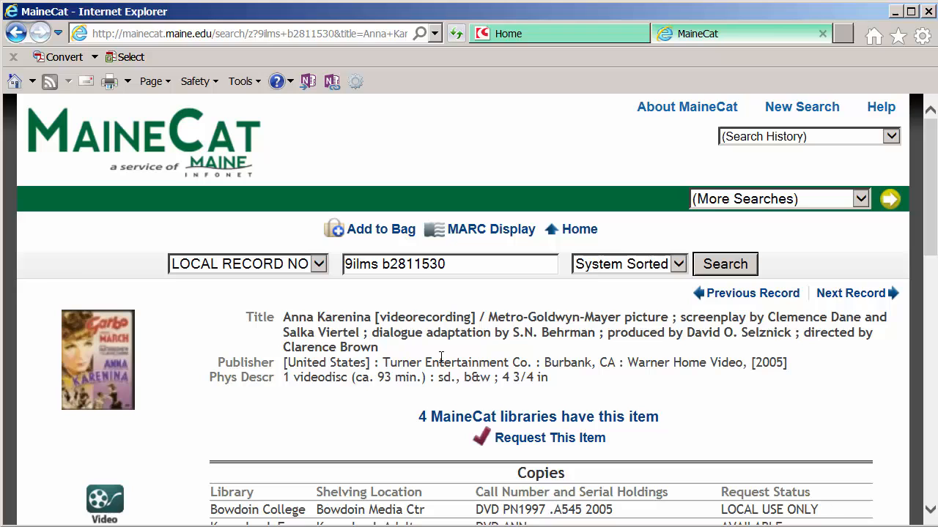
pyautogui.scroll(-3)
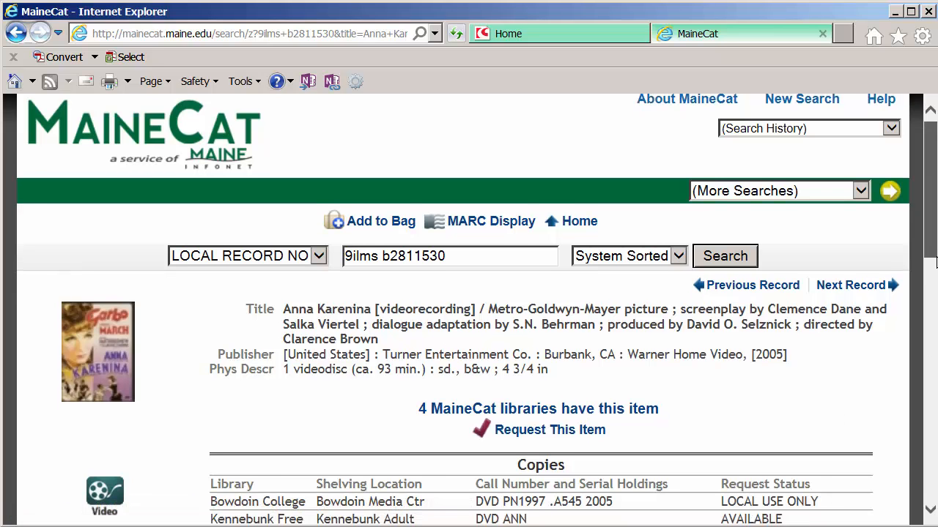
pyautogui.scroll(-3)
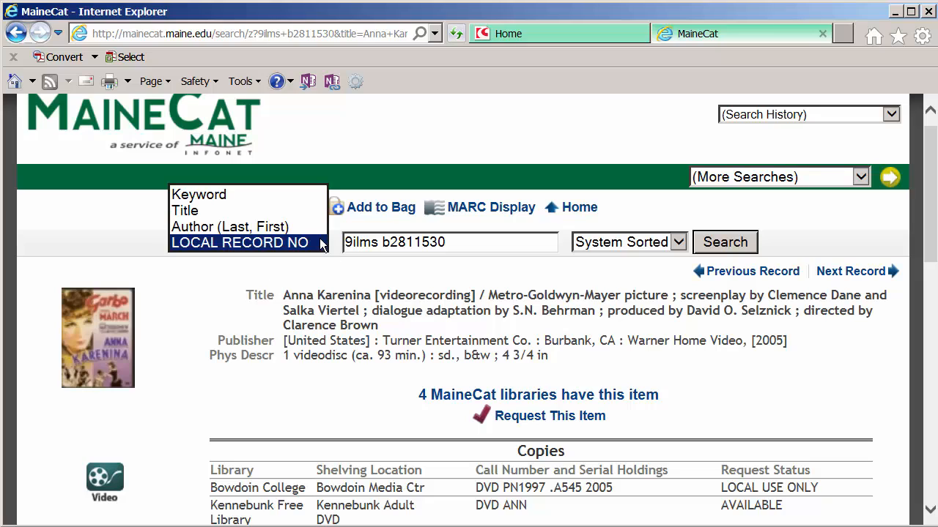
# Run a MaineCat Keyword search for 'social customs russia'
pyautogui.click(199, 194)
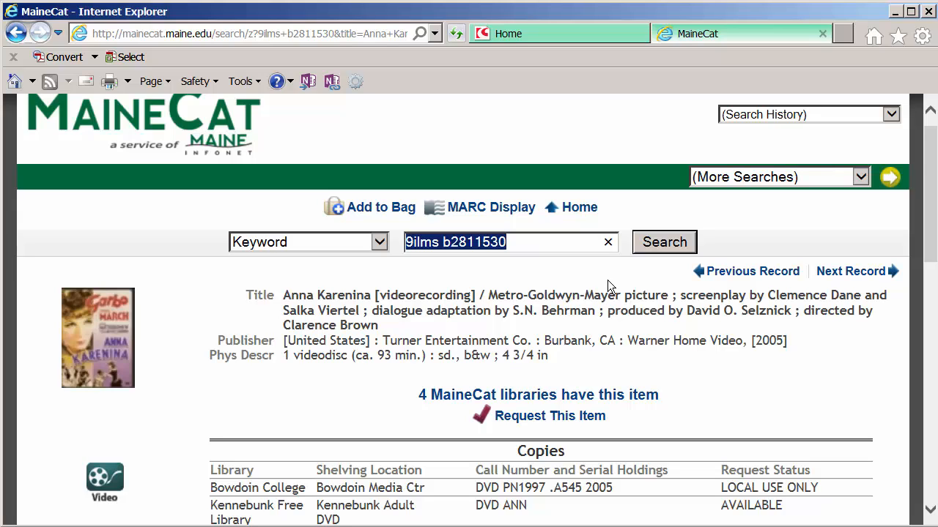
pyautogui.write('social customs')
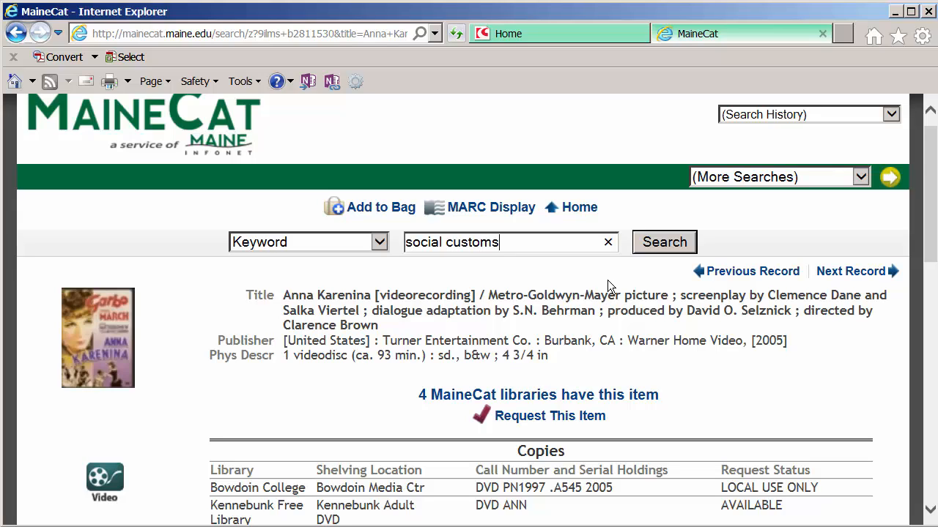
pyautogui.write('russi')
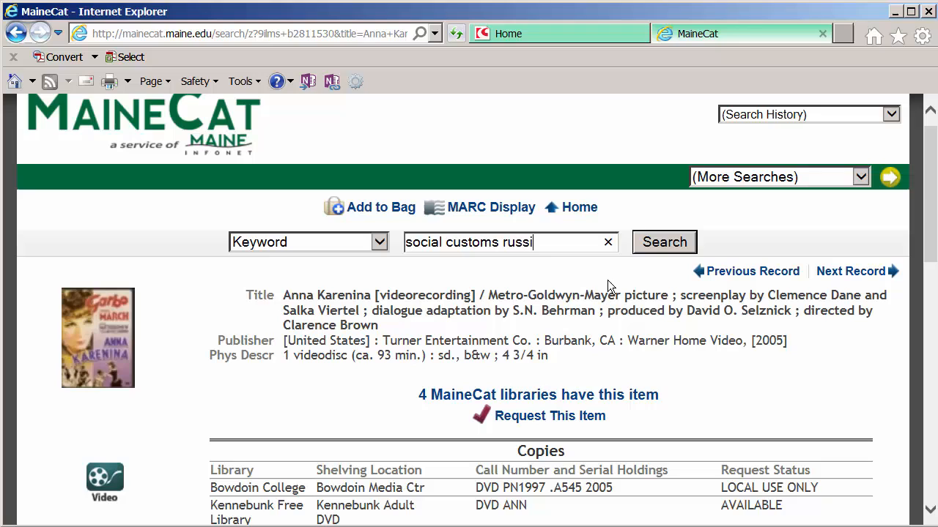
pyautogui.click(662, 242)
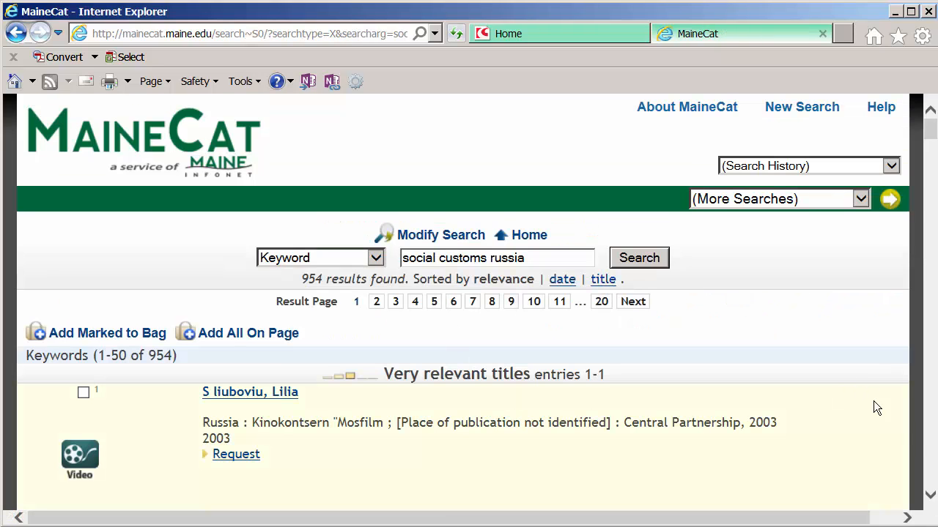
# Browse the 954 results down to High society dinners: dining in Tsarist Russia
pyautogui.scroll(-3)
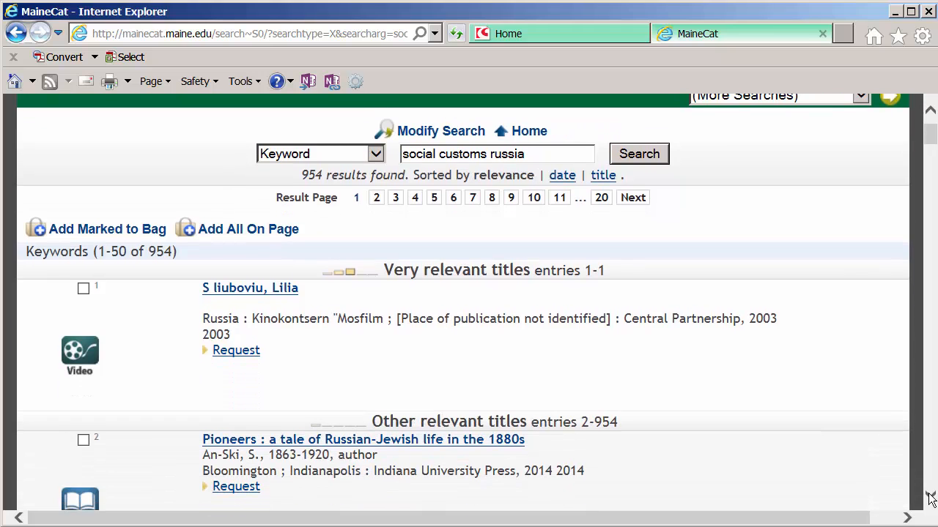
pyautogui.scroll(-3)
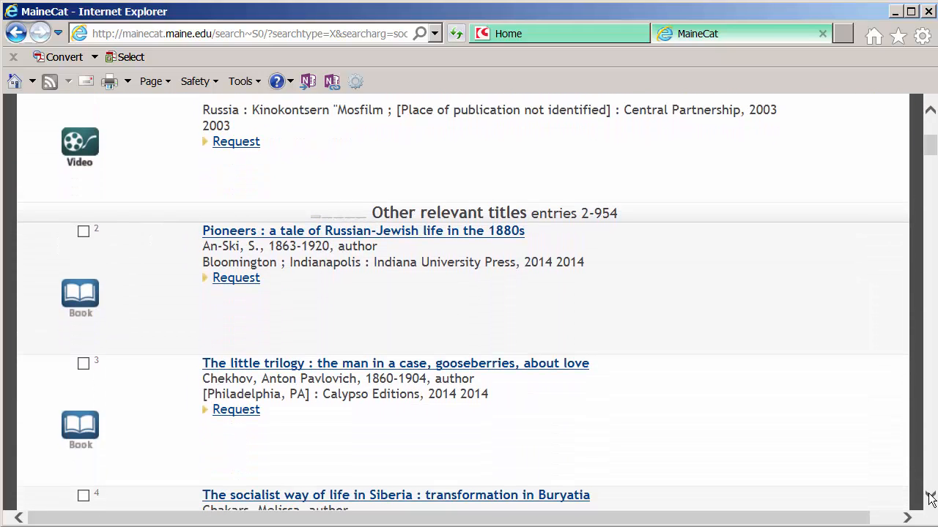
pyautogui.scroll(-3)
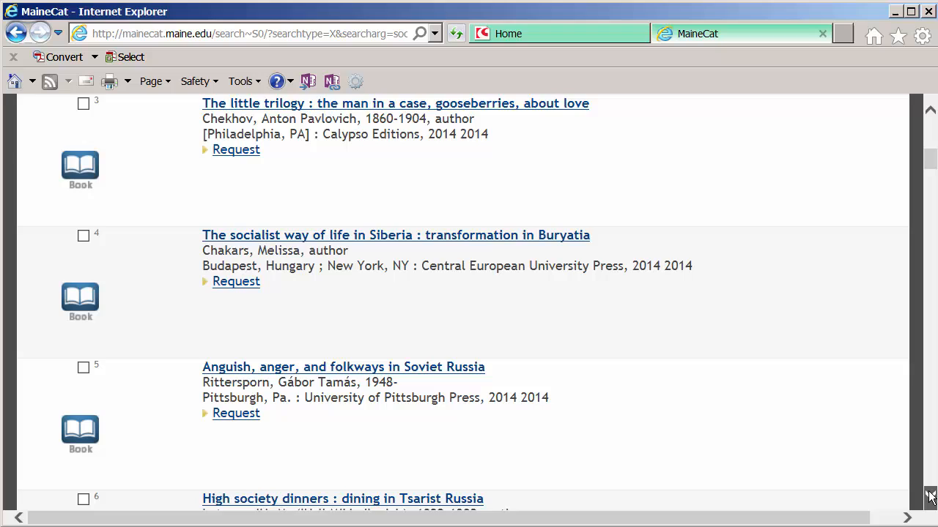
pyautogui.scroll(-3)
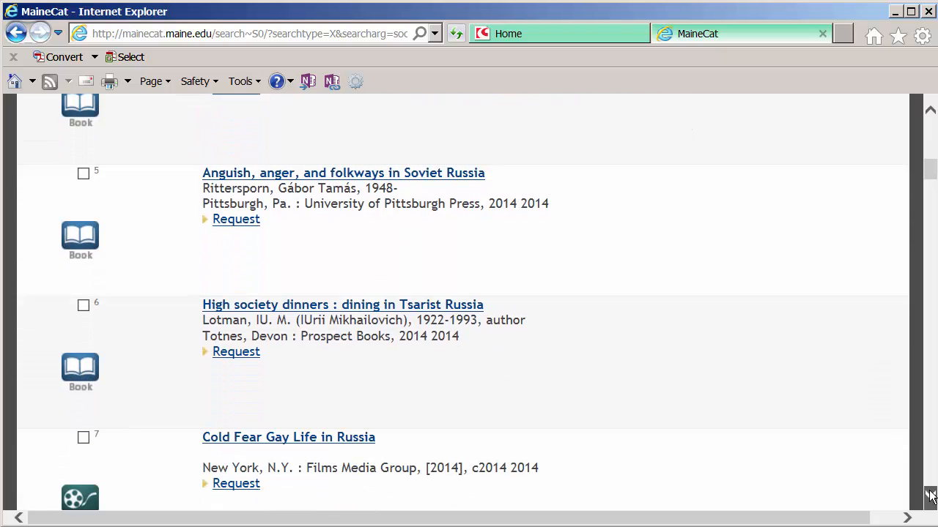
pyautogui.scroll(-3)
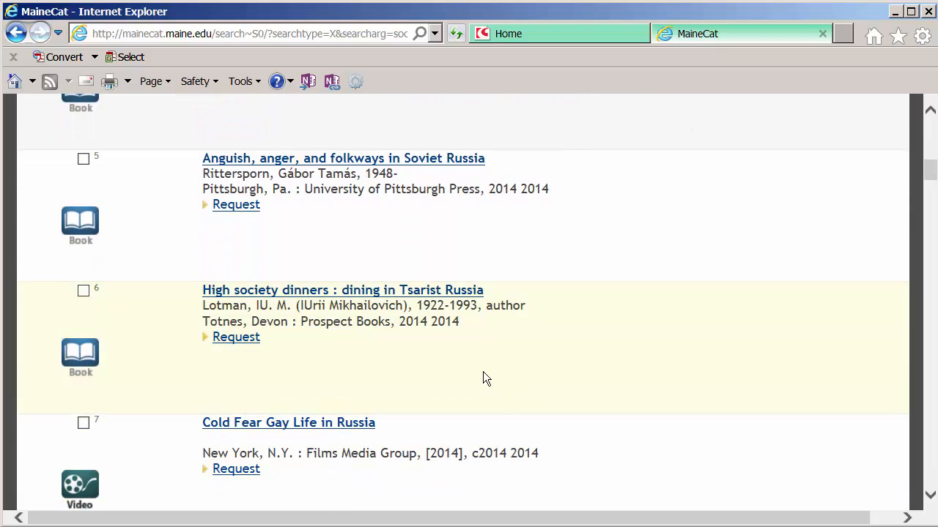
pyautogui.moveTo(369, 300)
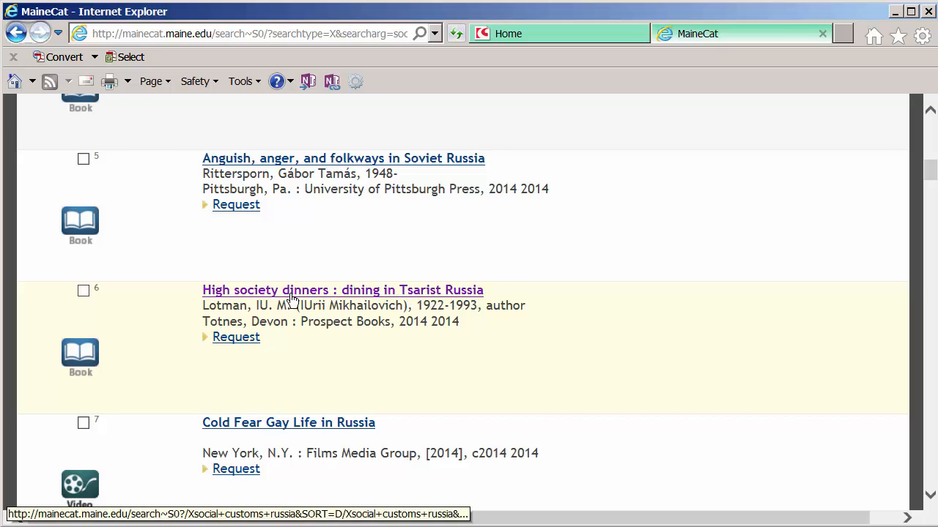
# View the High society dinners record and start a request for the book
pyautogui.click(343, 290)
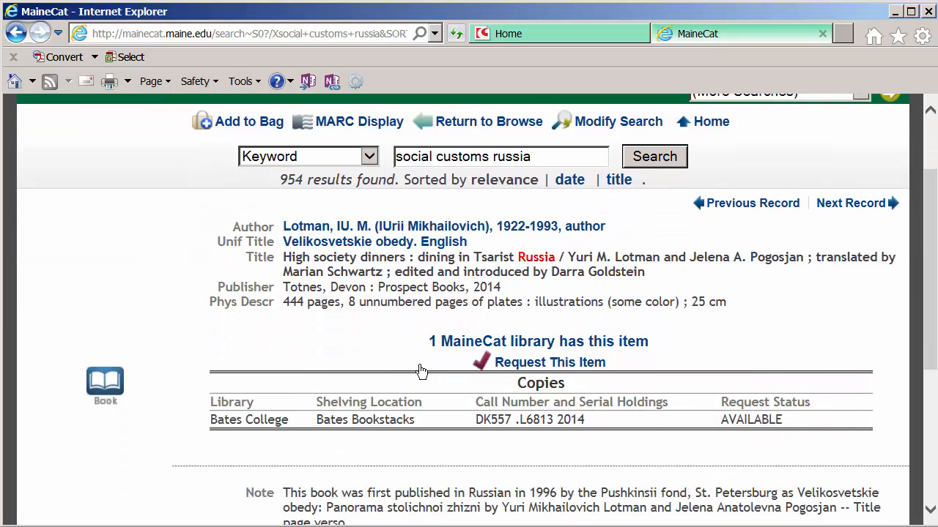
pyautogui.moveTo(577, 380)
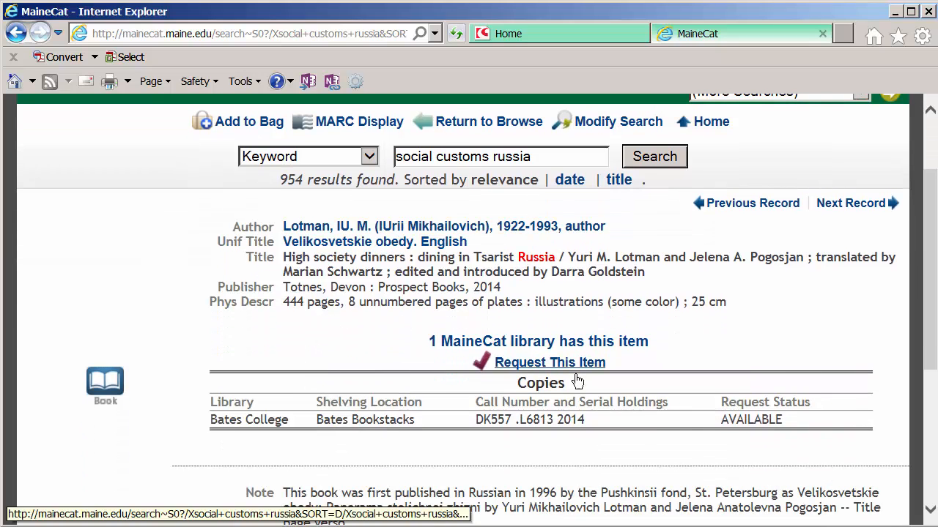
pyautogui.moveTo(317, 424)
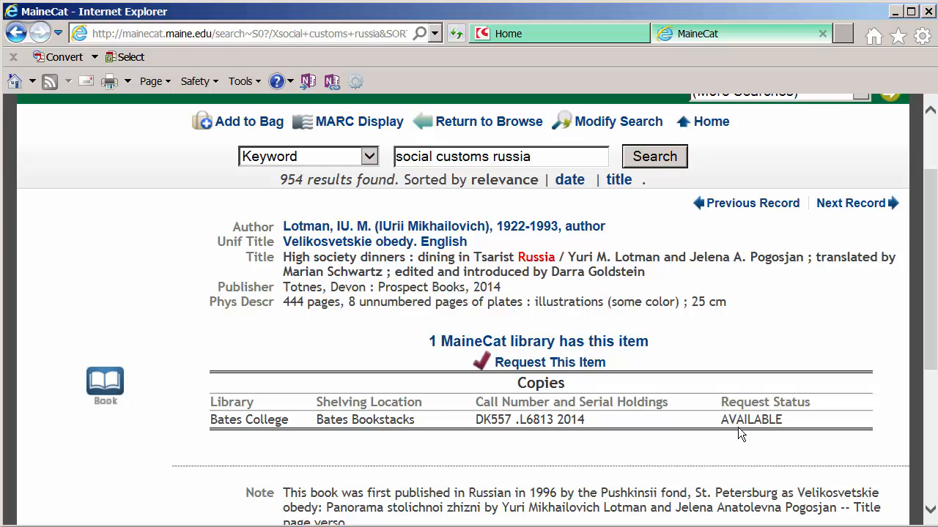
pyautogui.moveTo(802, 419)
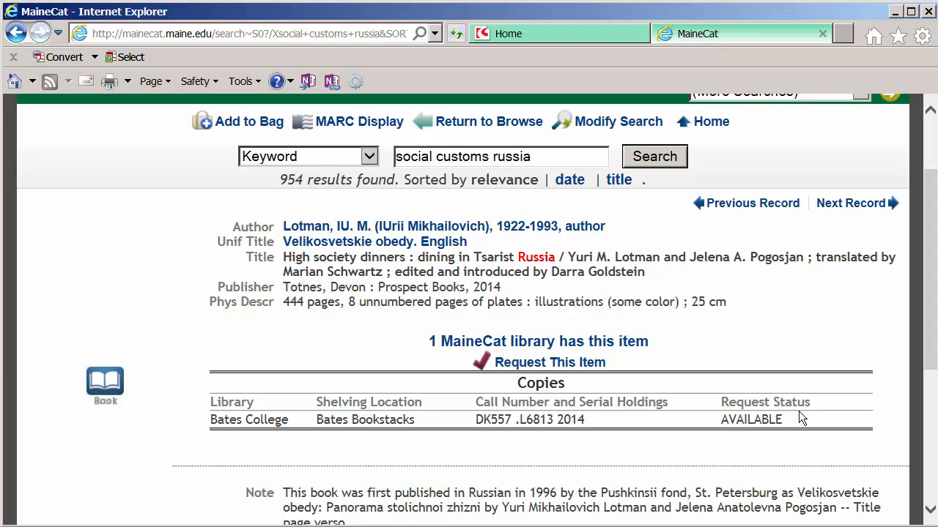
pyautogui.moveTo(550, 364)
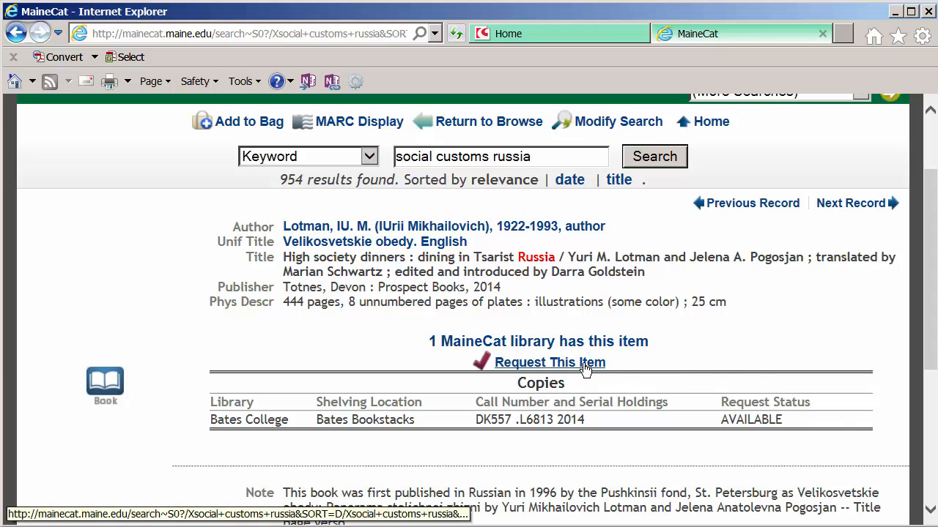
pyautogui.click(549, 364)
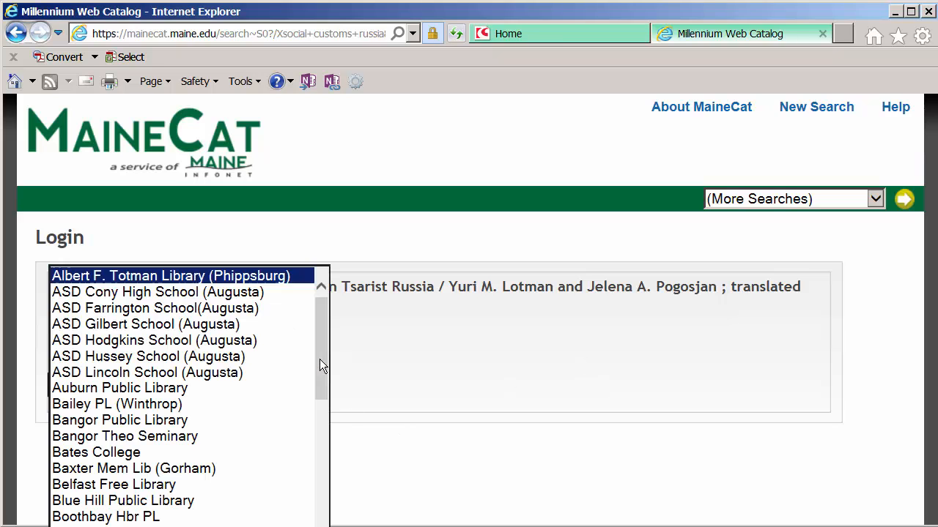
# Choose Central Maine CC (Auburn) as home library and submit name 'judi' with library card number
pyautogui.scroll(-3)
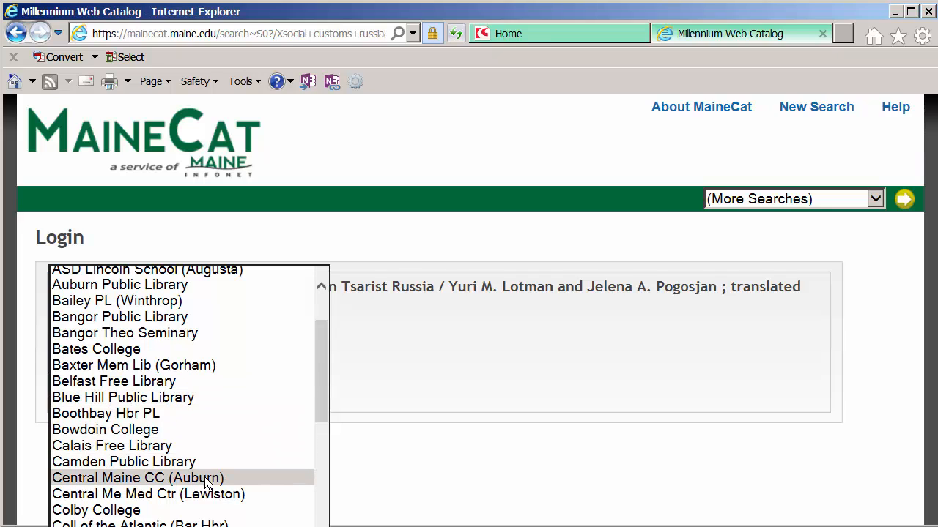
pyautogui.click(137, 478)
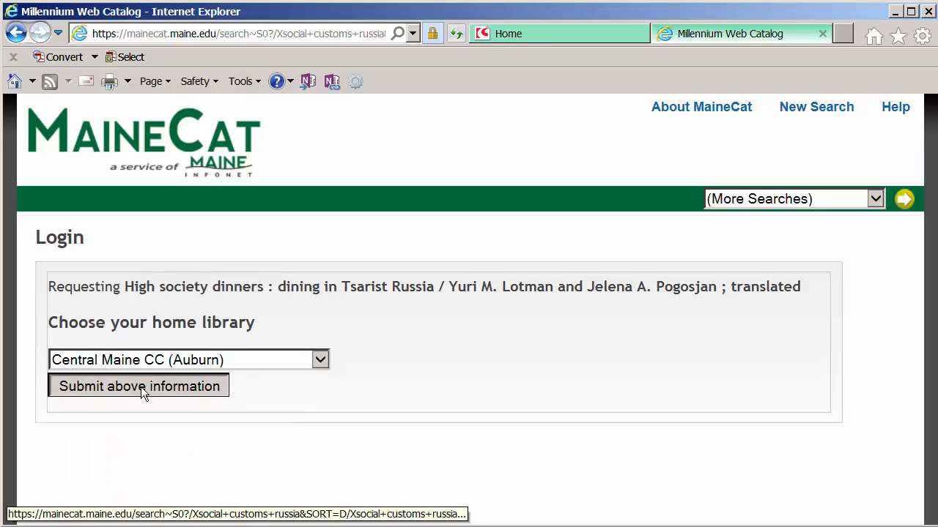
pyautogui.click(138, 386)
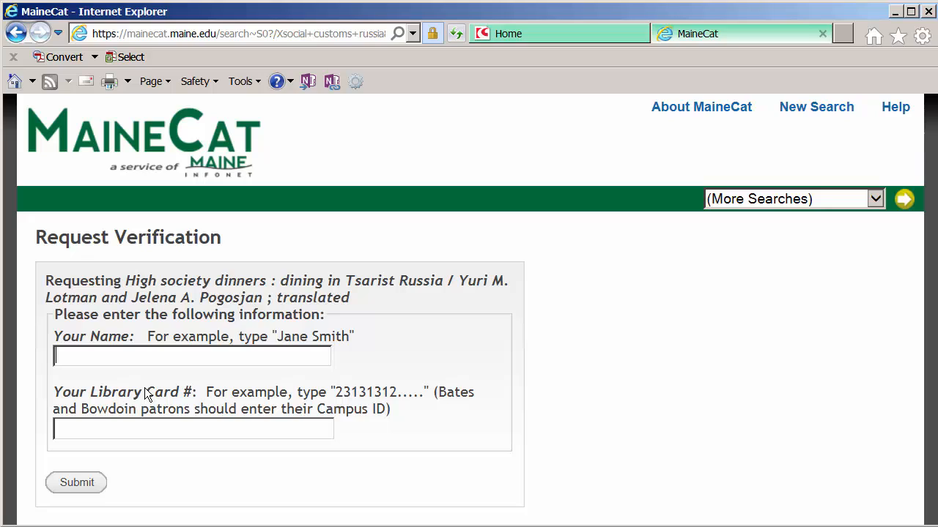
pyautogui.write('judi')
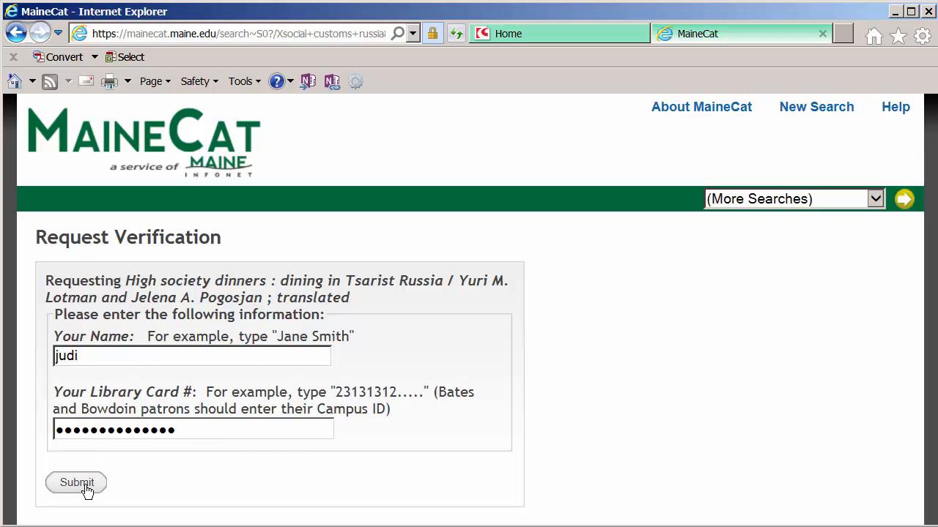
pyautogui.click(76, 482)
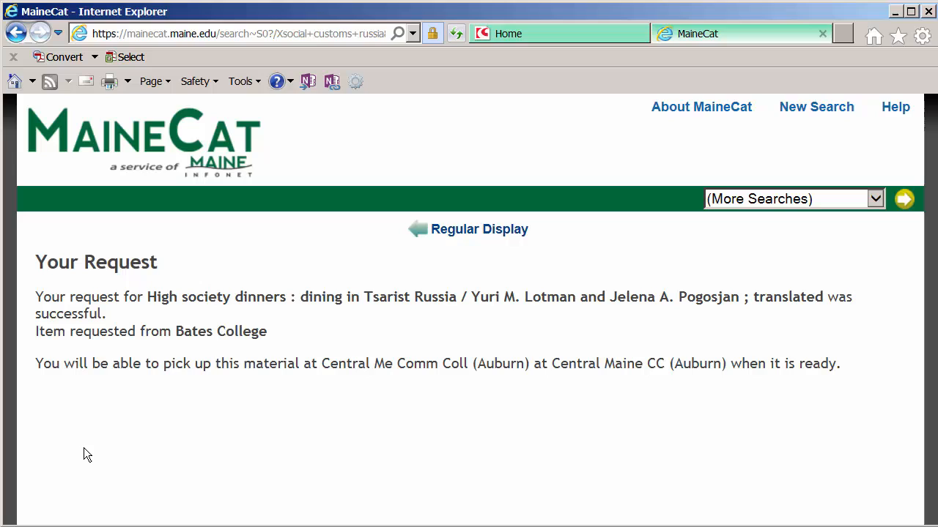
pyautogui.moveTo(861, 316)
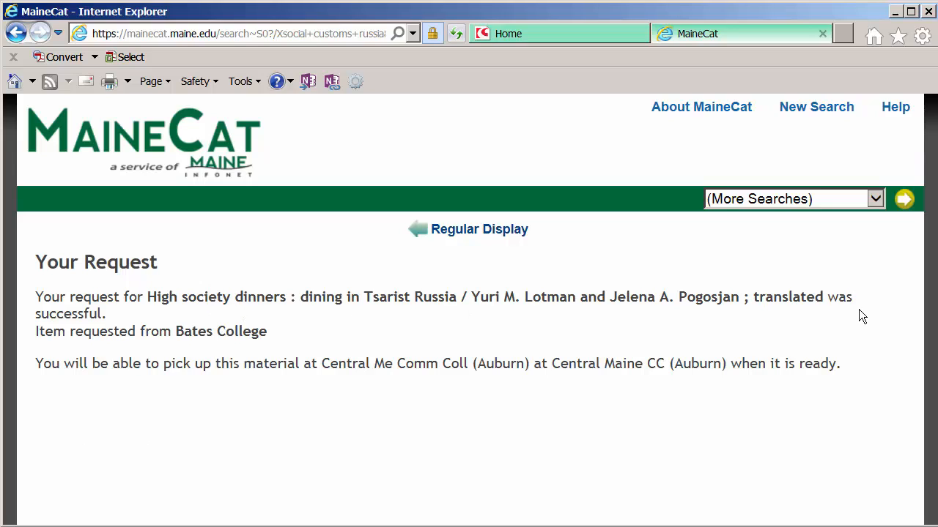
pyautogui.moveTo(102, 348)
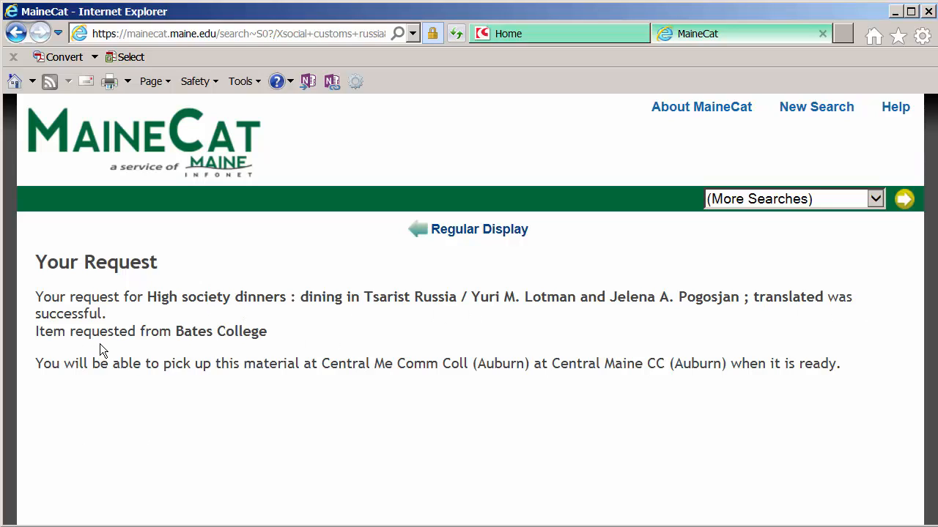
pyautogui.moveTo(236, 334)
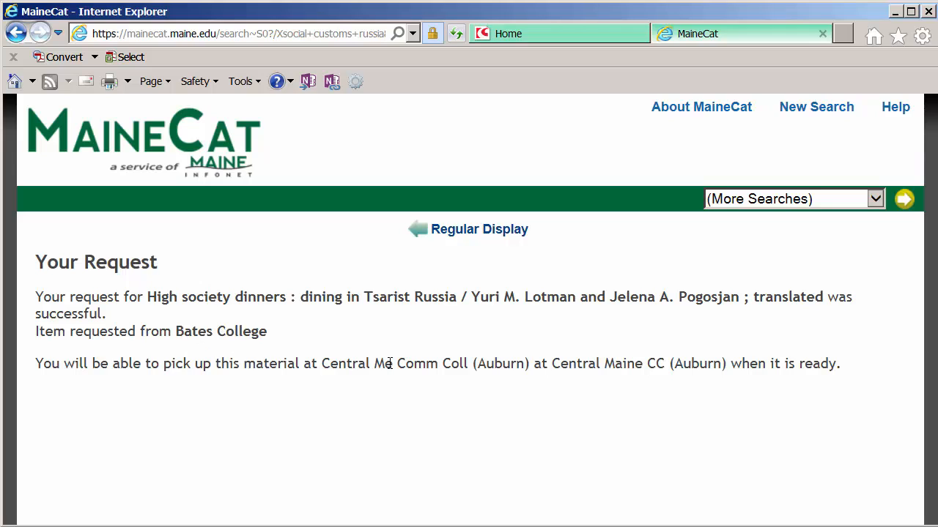
pyautogui.moveTo(479, 229)
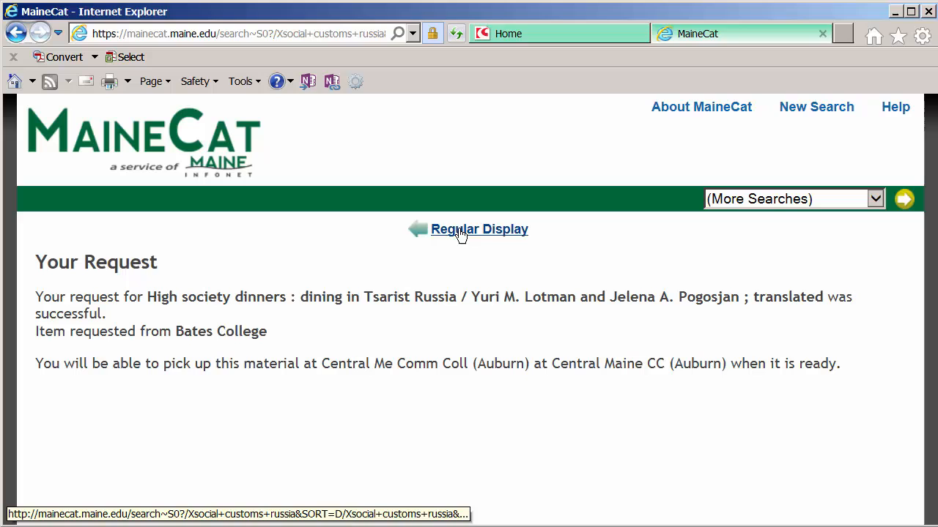
# Return from the confirmation to the High society dinners full record via Regular Display
pyautogui.click(478, 228)
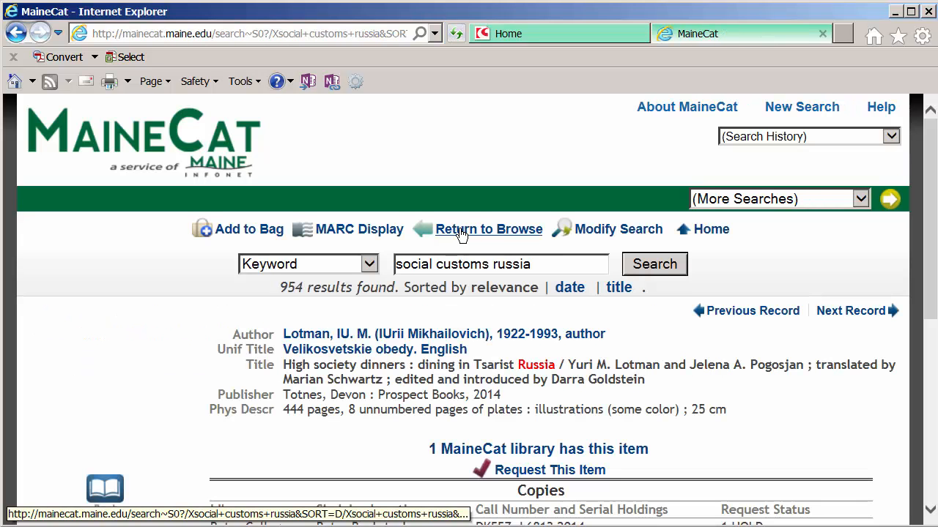